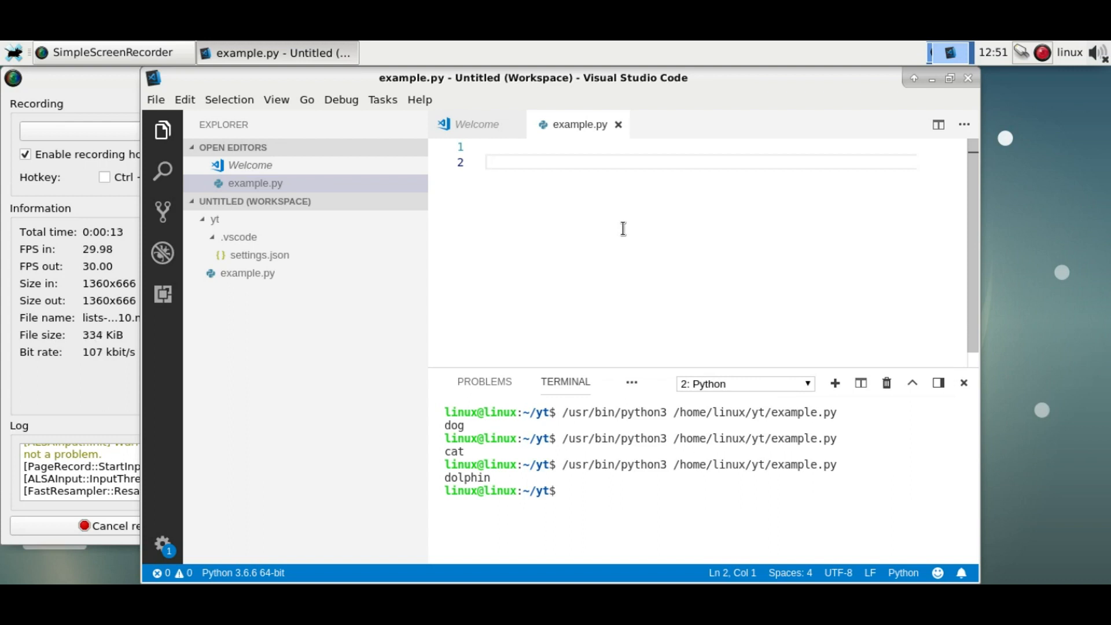
Step: Define scores = [9,7,3,4,5,6,9,8] and add print(scores) in example.py
{"action": "type", "text": "scores = []"}
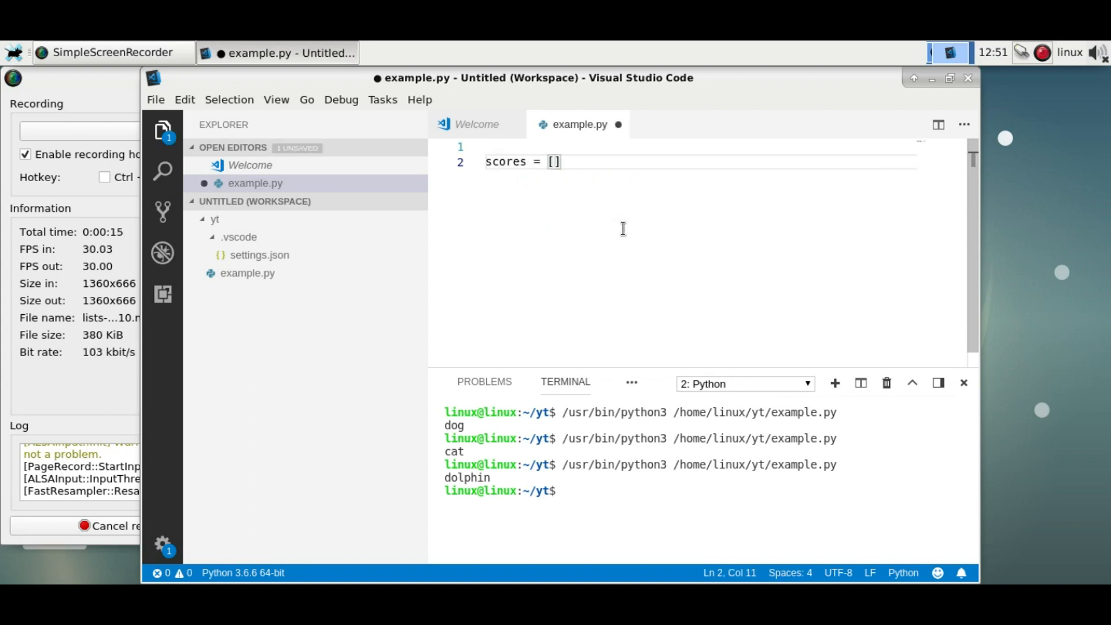
{"action": "type", "text": "9,7,"}
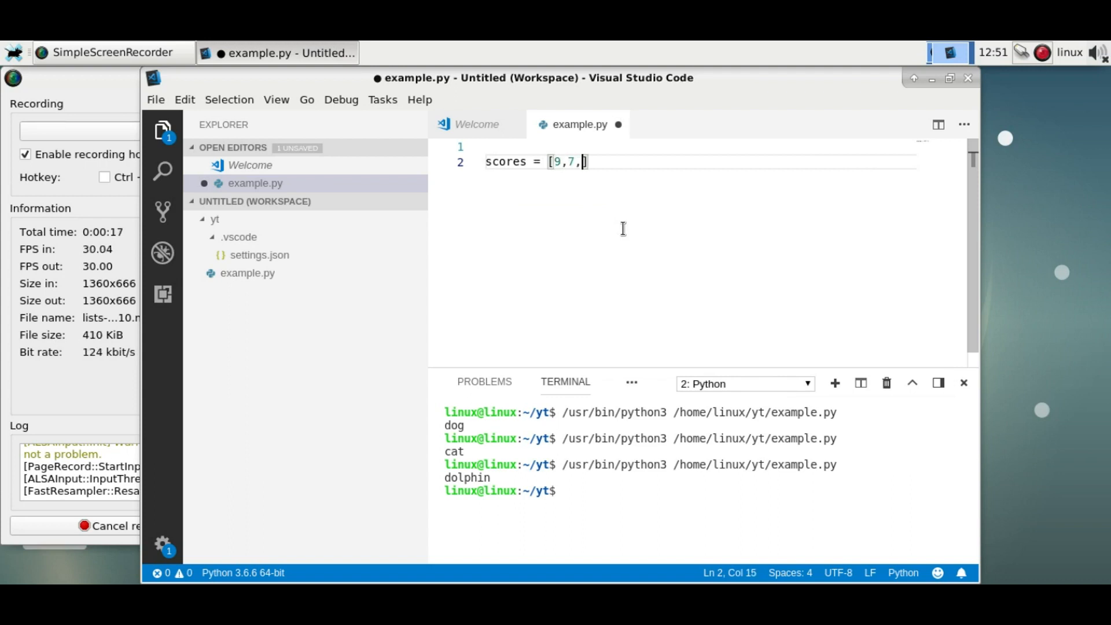
{"action": "type", "text": "3,4,5,6,9,"}
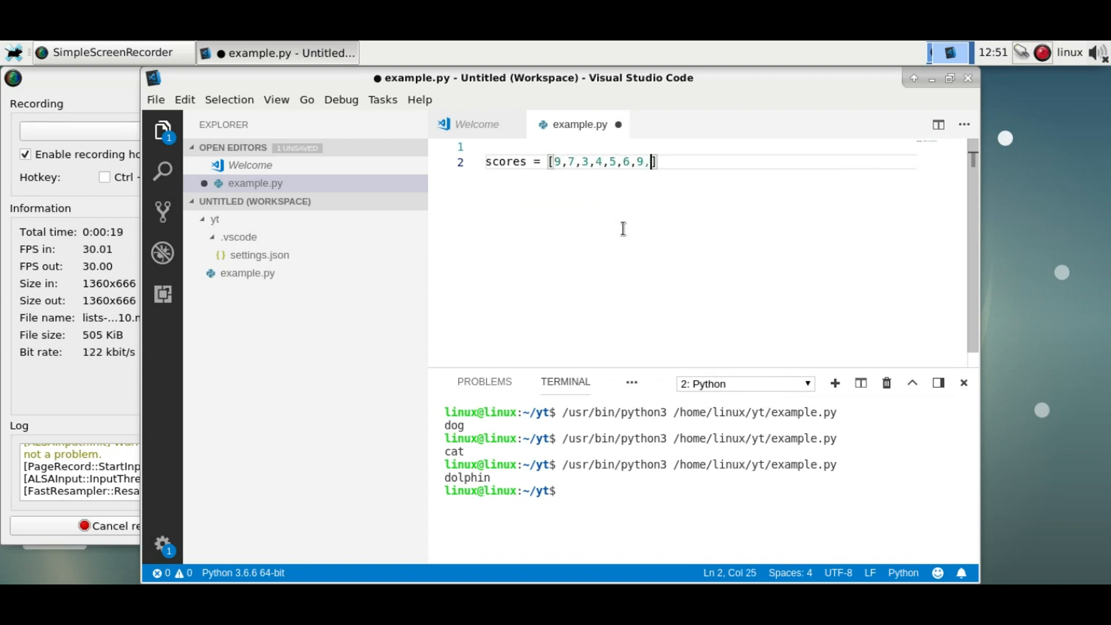
{"action": "type", "text": "8"}
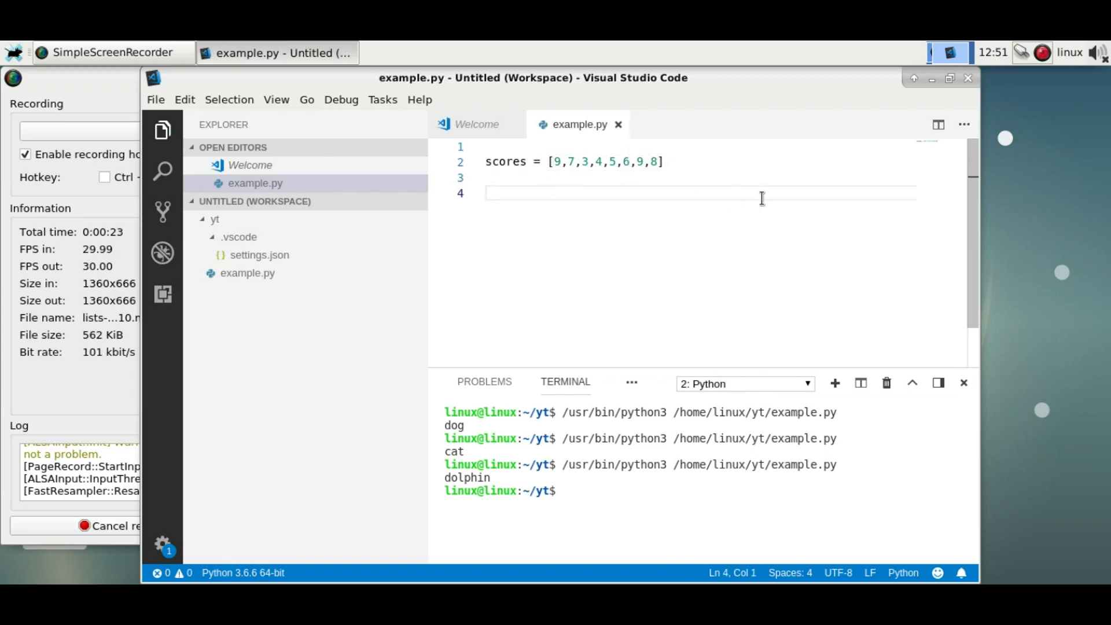
{"action": "type", "text": "print(scores)"}
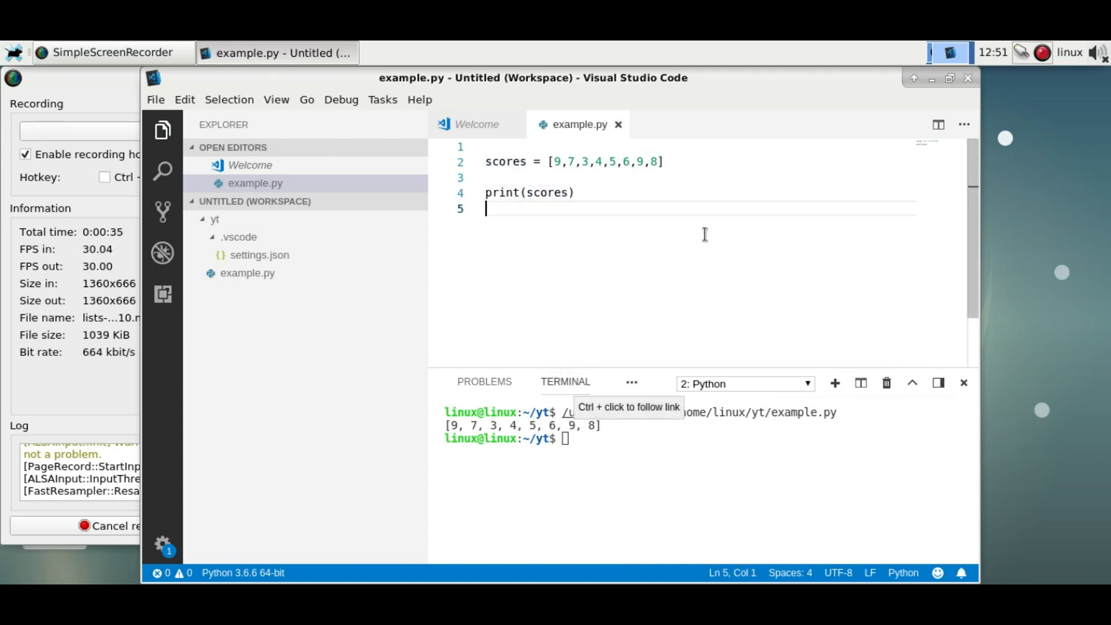
Step: Change the print line to print(scores[0]) so it outputs the first score, 9
{"action": "type", "text": "[]"}
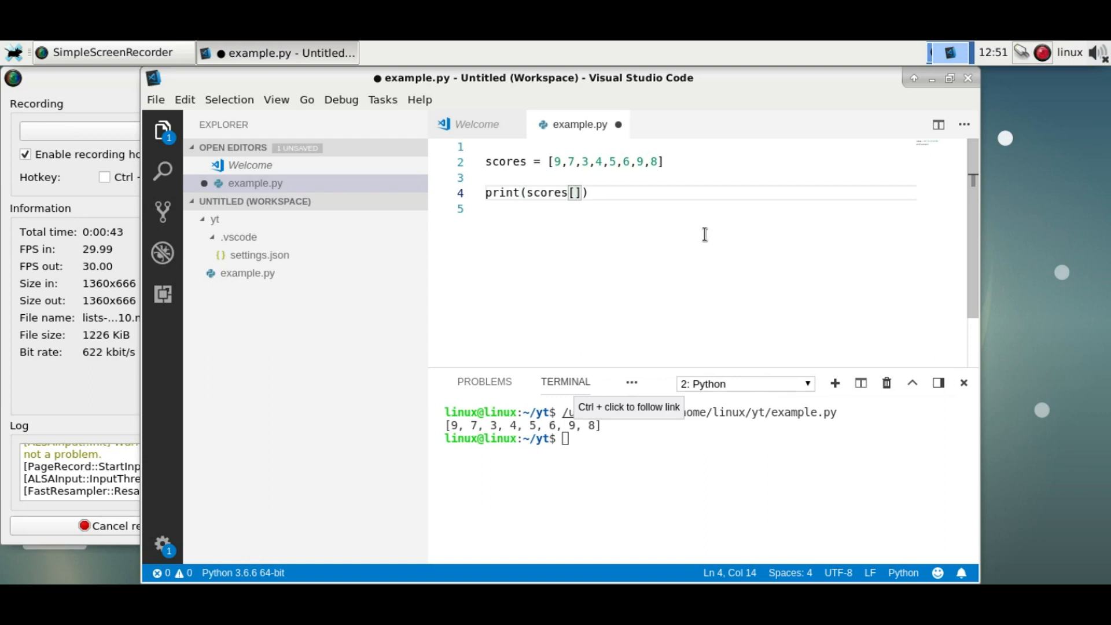
{"action": "type", "text": "0"}
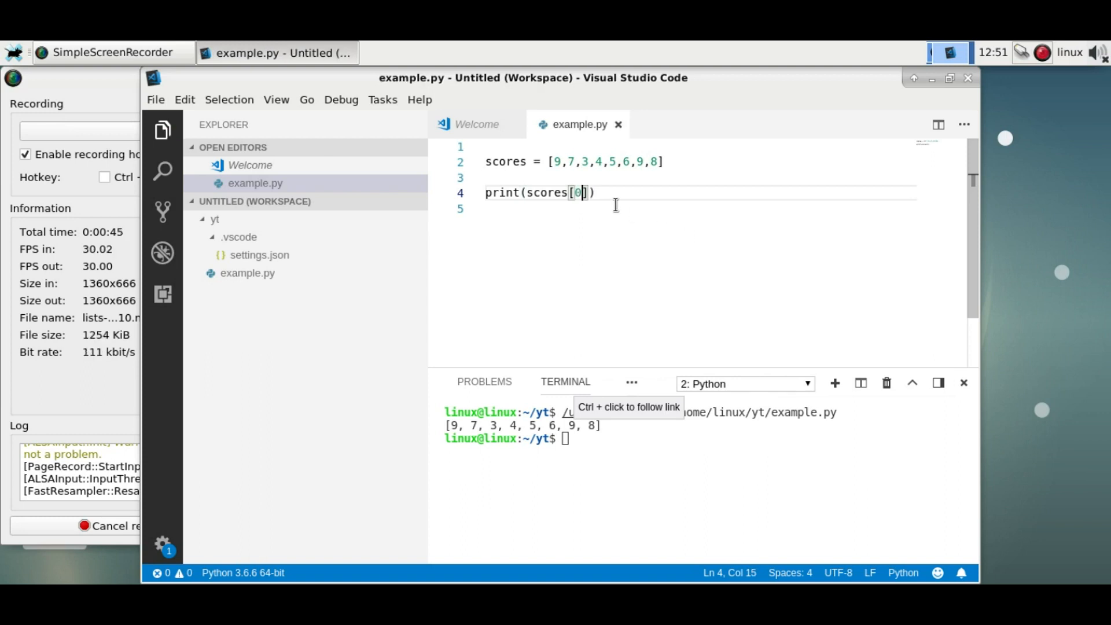
{"action": "double_click", "coordinate": [557, 161]}
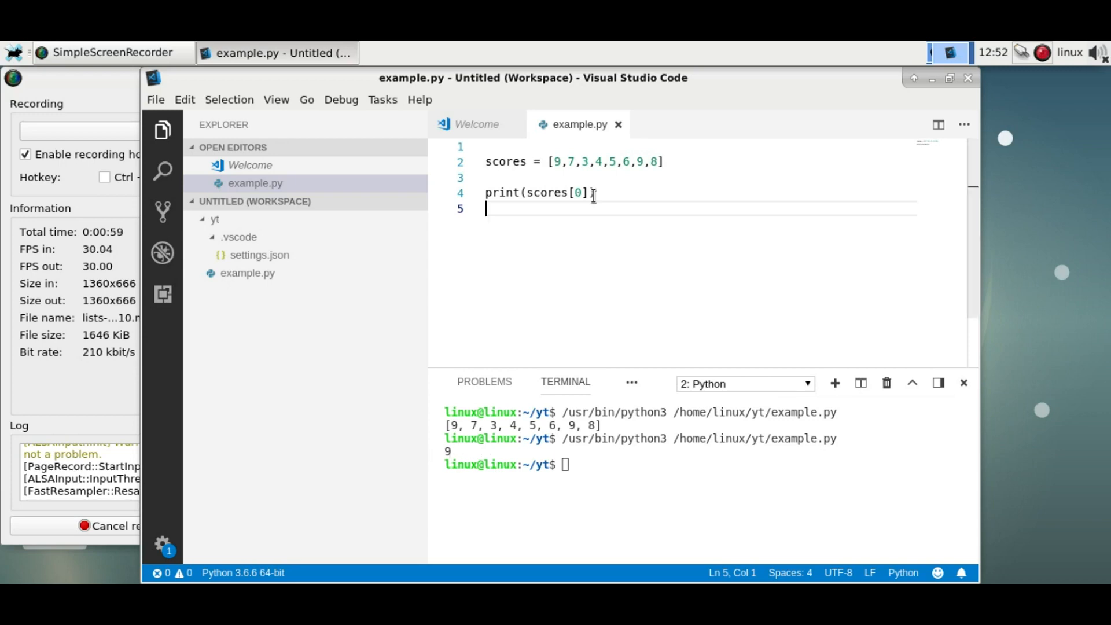
{"action": "type", "text": ")"}
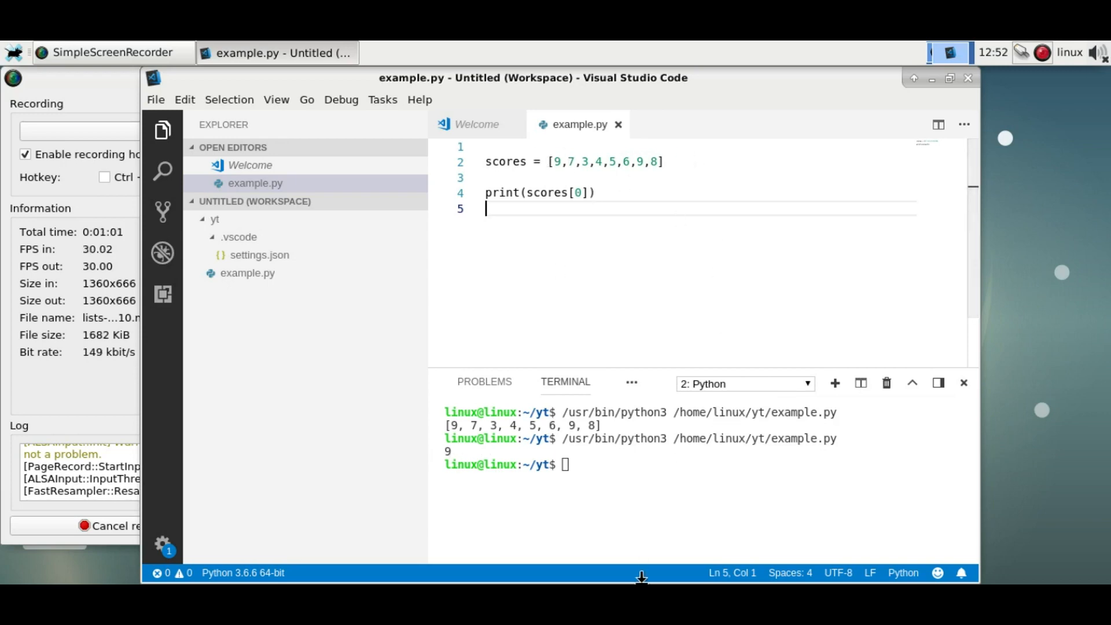
{"action": "mouse_move", "coordinate": [368, 407]}
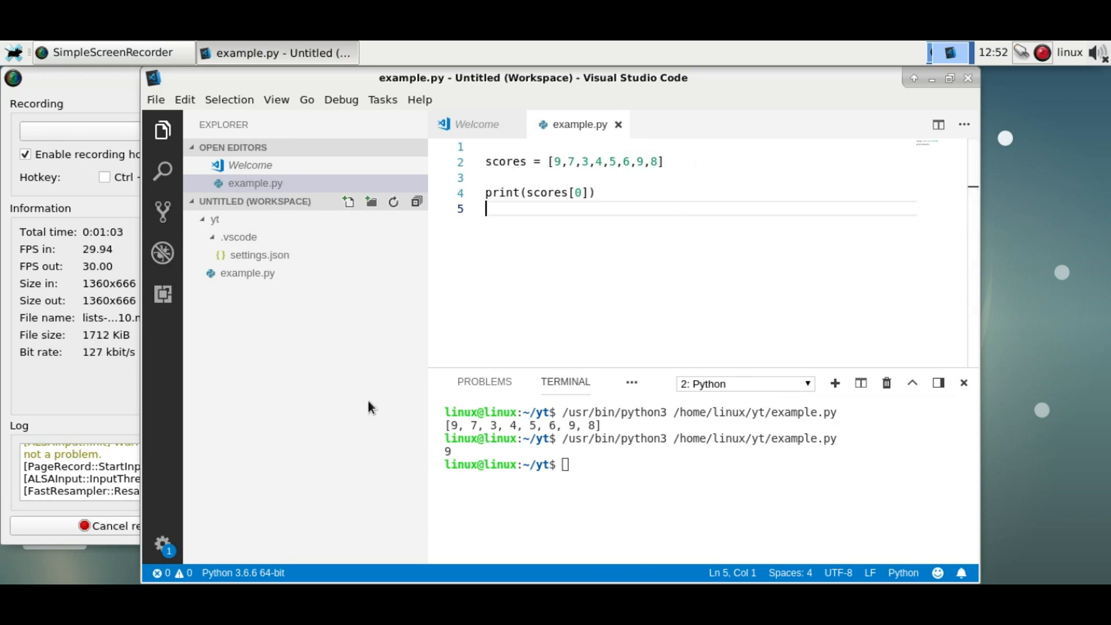
Step: Change the index to 1, then to -1, printing 7 and then 8
{"action": "left_click", "coordinate": [567, 192]}
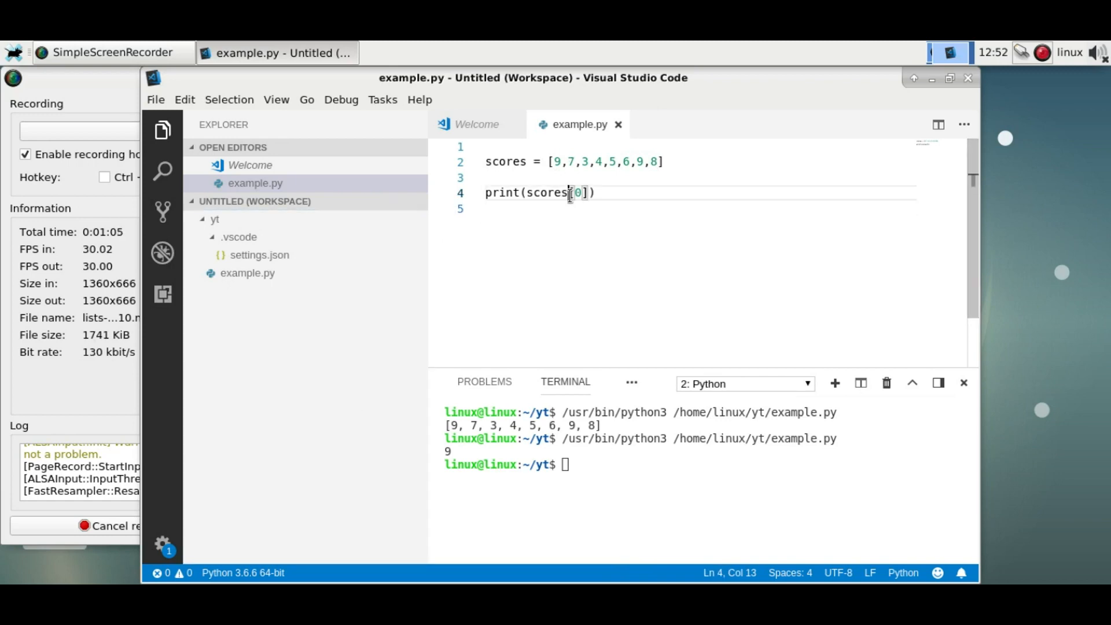
{"action": "type", "text": "1"}
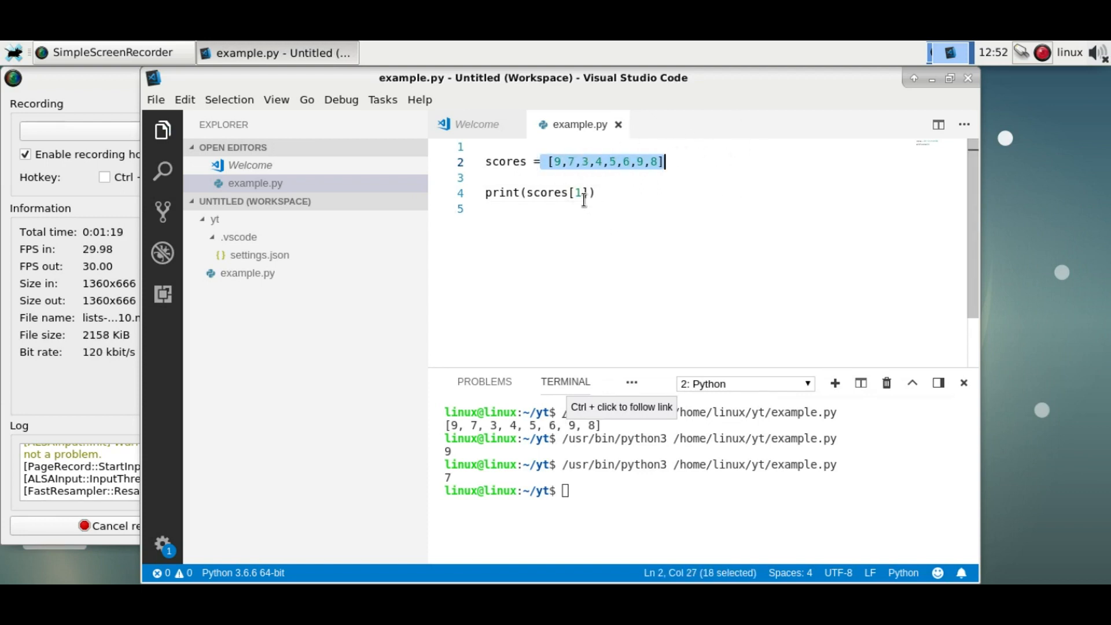
{"action": "type", "text": "-"}
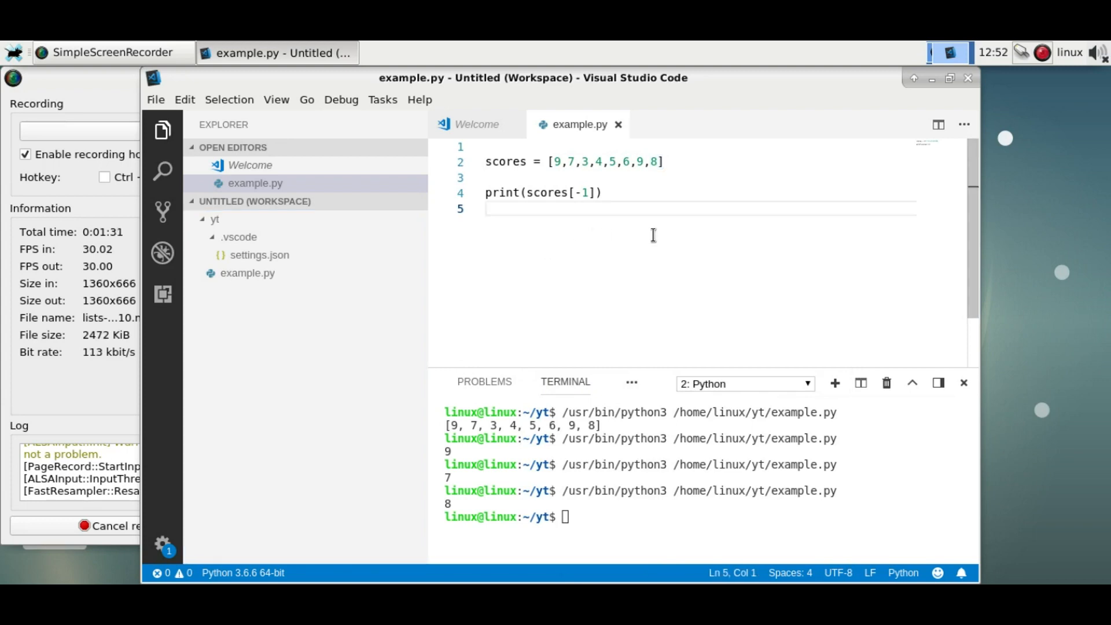
Step: Append 500 to scores, print the list, and add a scores.pop() line
{"action": "type", "text": "scores."}
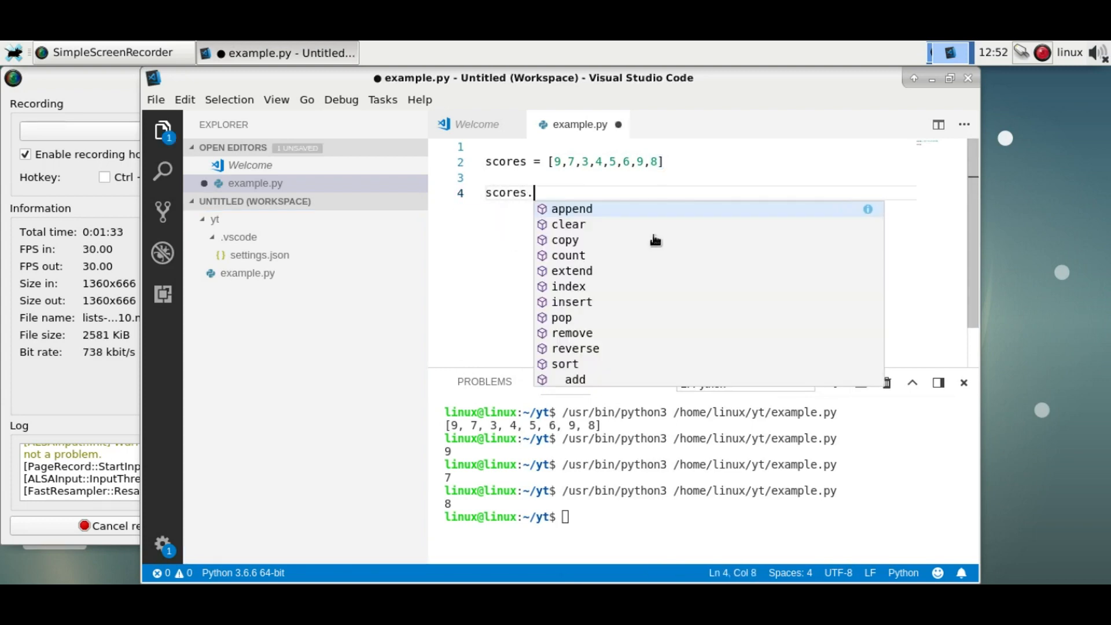
{"action": "left_click", "coordinate": [571, 209]}
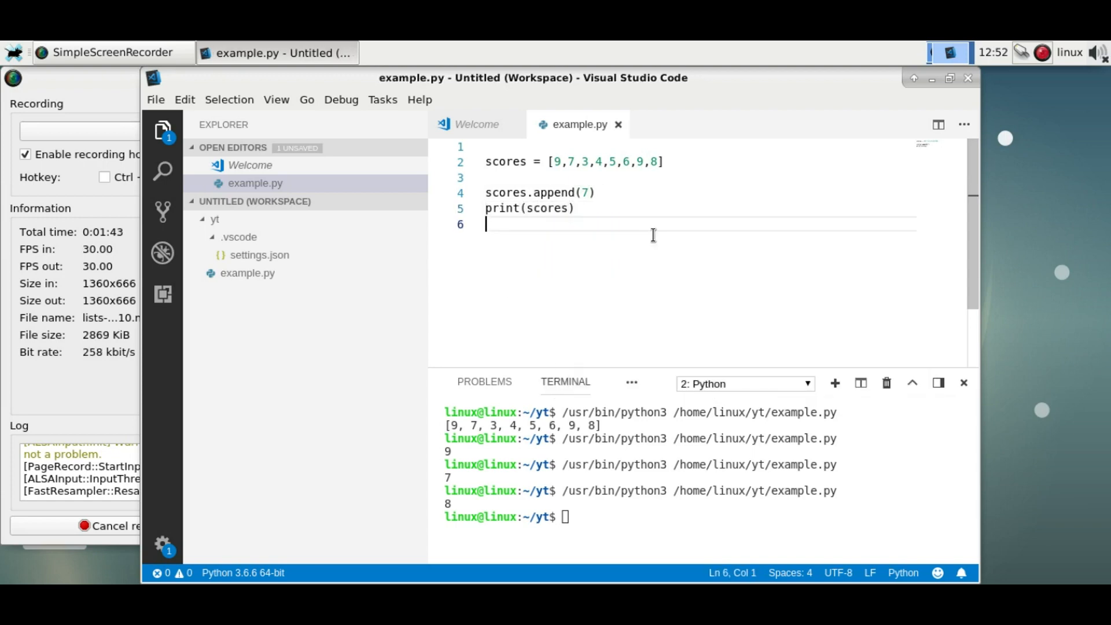
{"action": "left_click", "coordinate": [583, 192]}
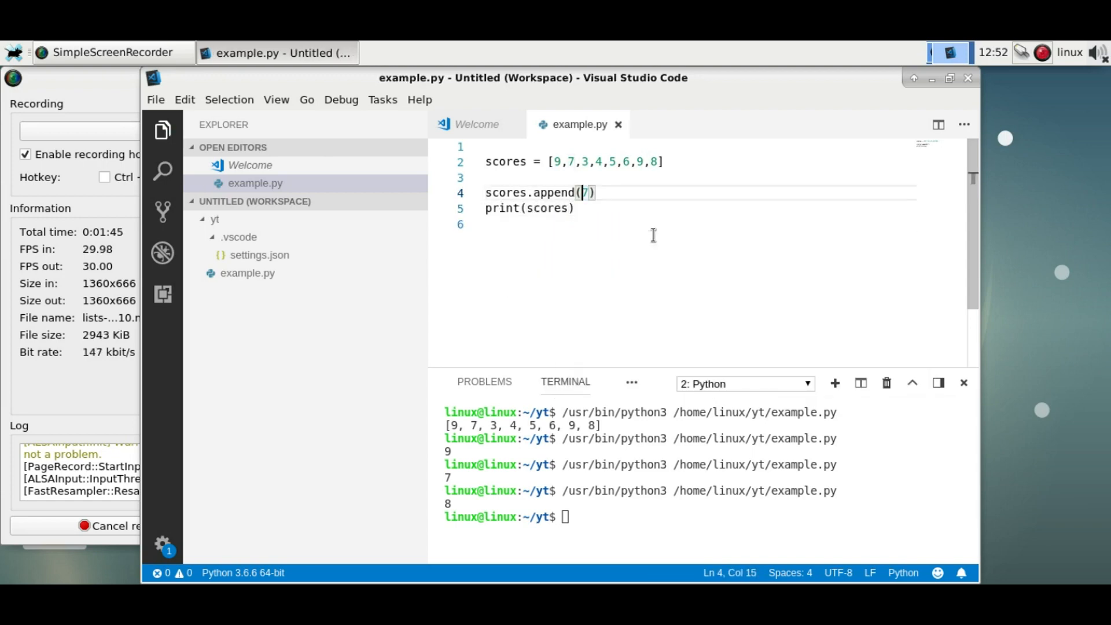
{"action": "type", "text": "500"}
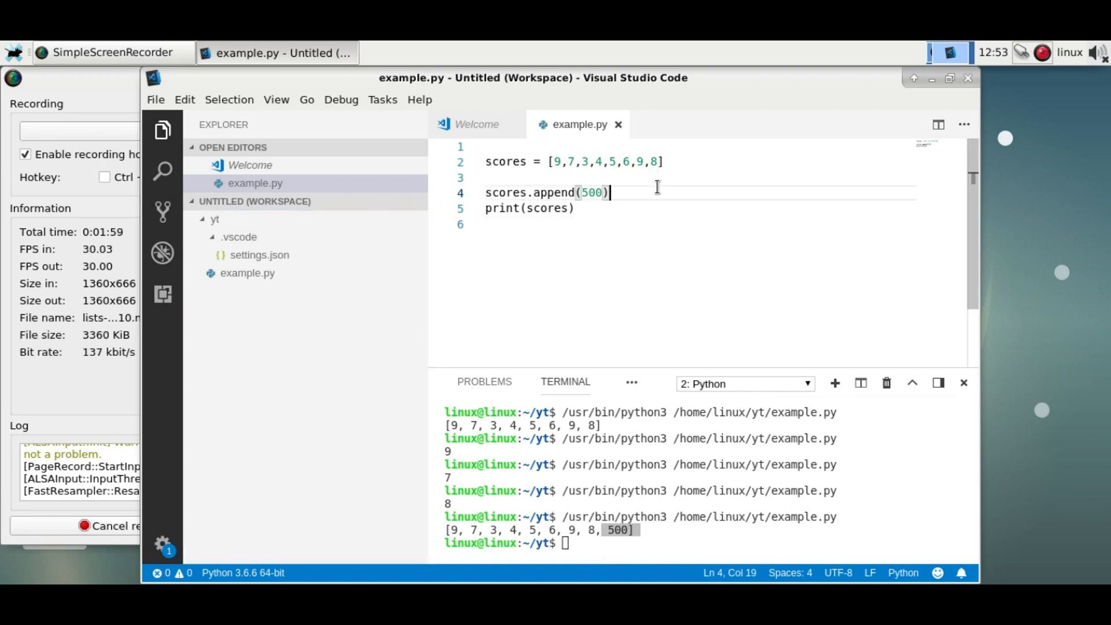
{"action": "type", "text": "scores.pop()"}
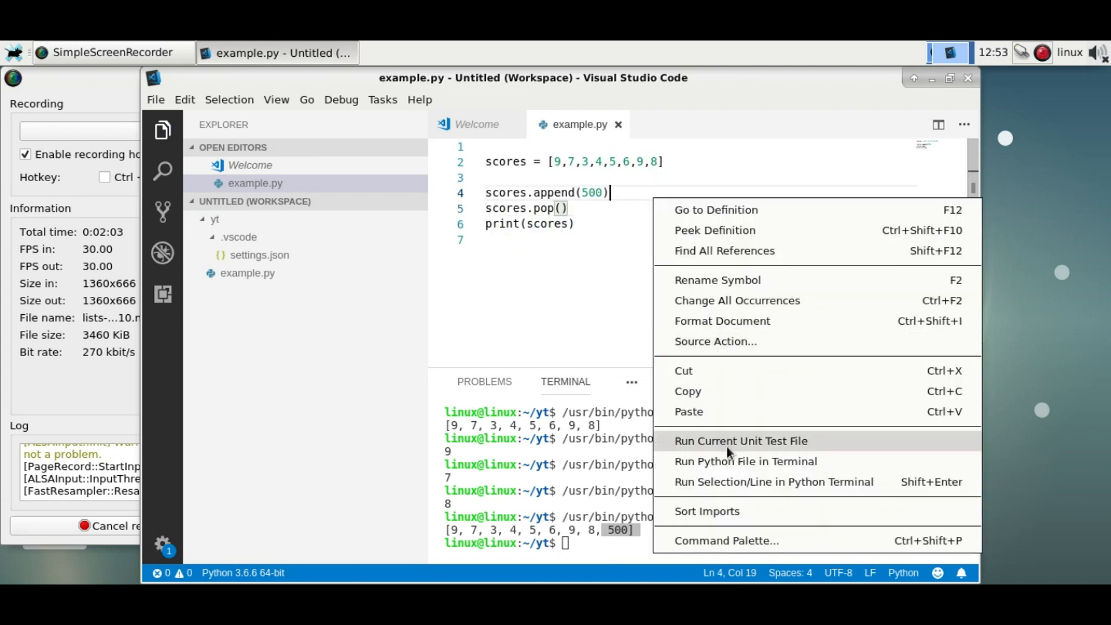
Step: Run the append-then-pop script in the terminal, showing the original eight scores
{"action": "left_click", "coordinate": [745, 461]}
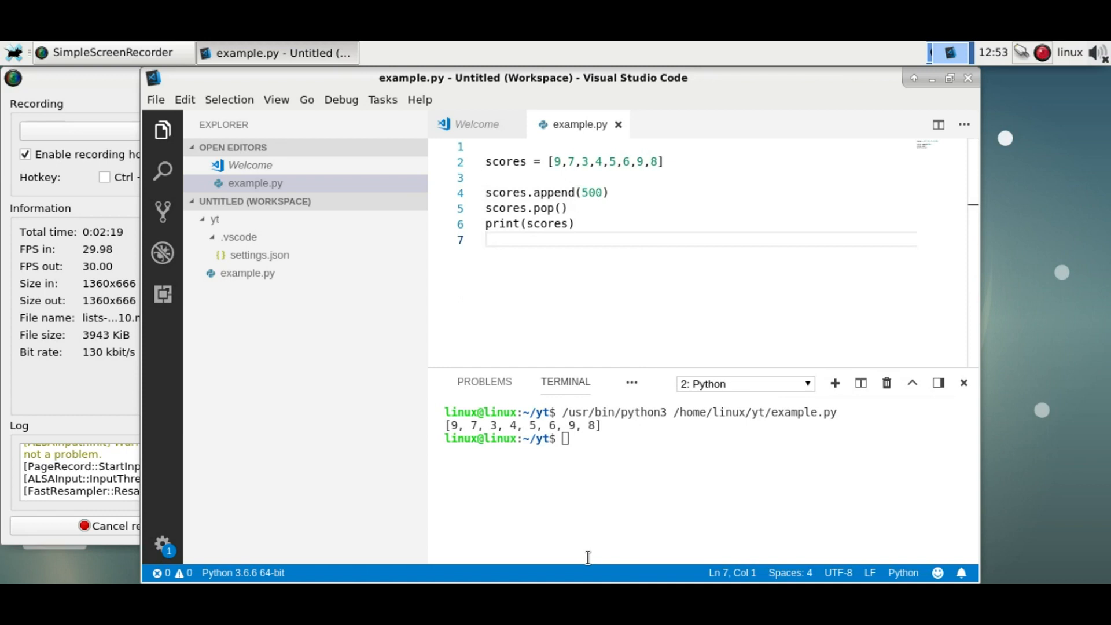
{"action": "mouse_move", "coordinate": [597, 205]}
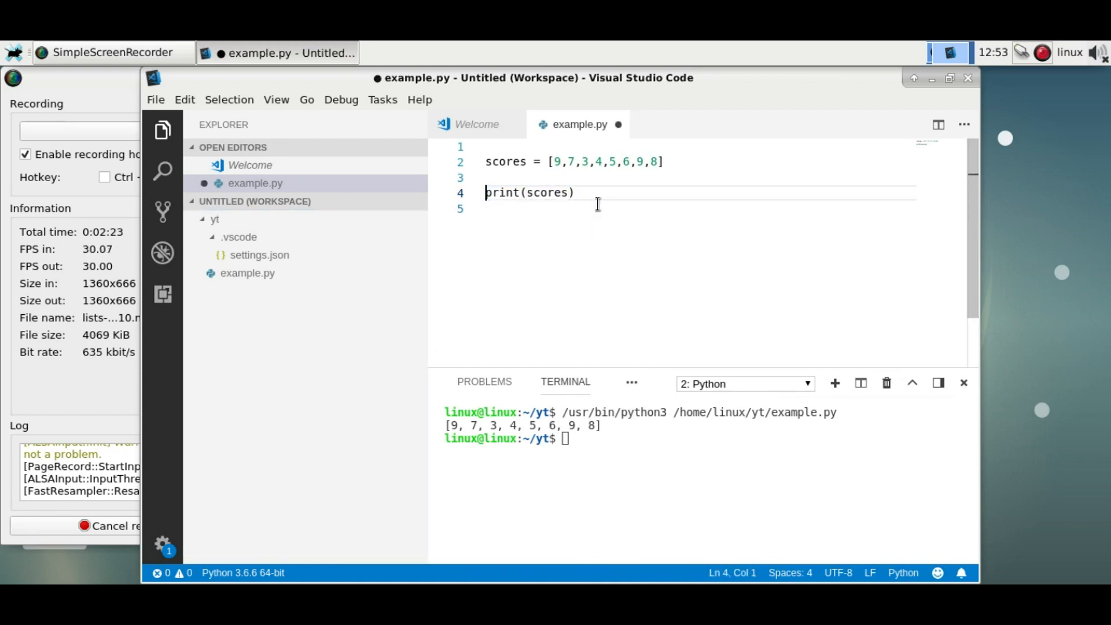
Step: Print scores[20] to trigger IndexError, then change the index to 1
{"action": "type", "text": "[]"}
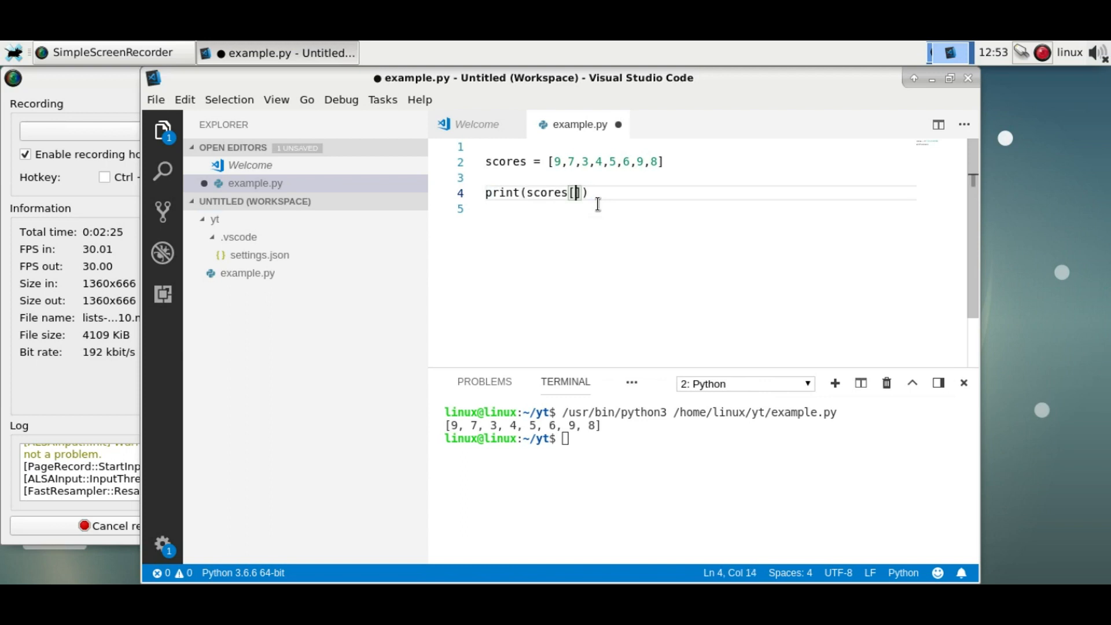
{"action": "type", "text": "20"}
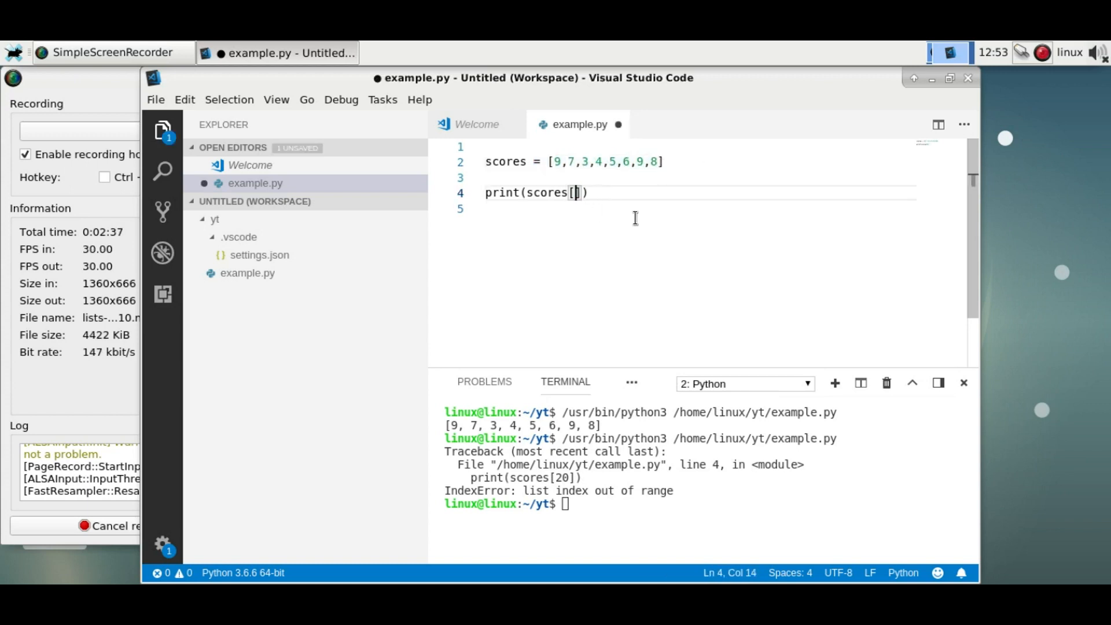
{"action": "type", "text": "1"}
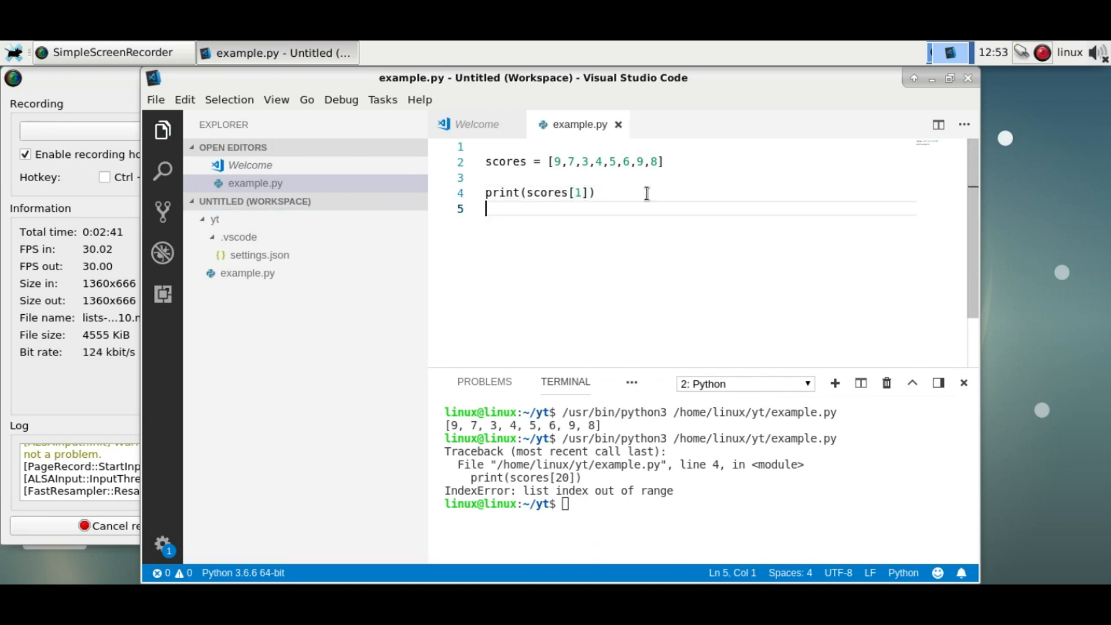
Step: Add del scores[4] between two print(scores) calls and run, showing 5 removed
{"action": "type", "text": "del"}
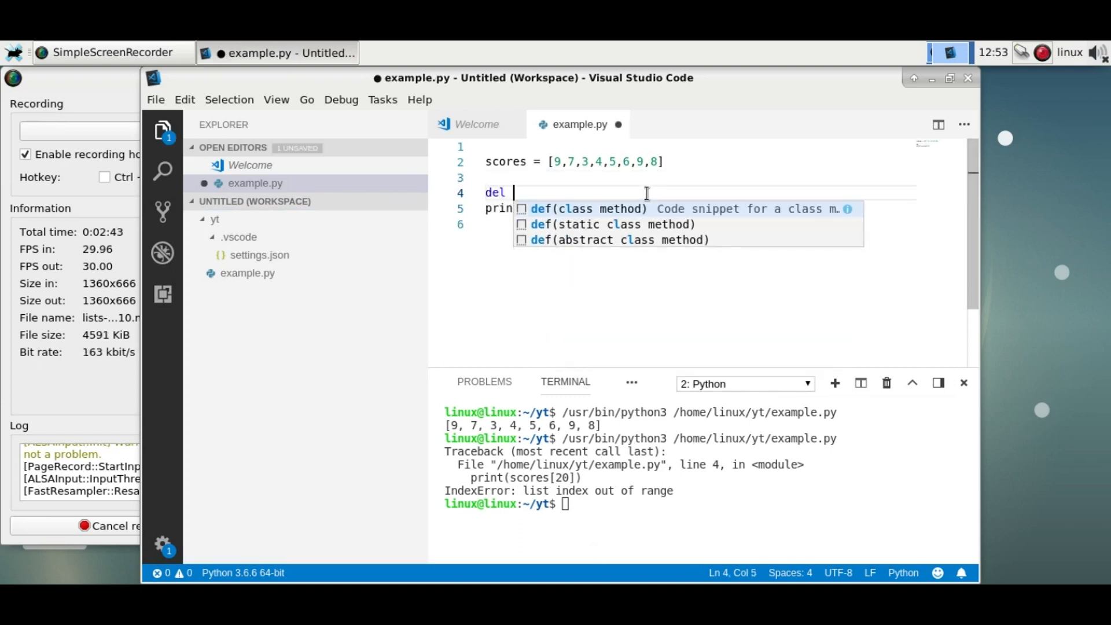
{"action": "type", "text": "scores[4]"}
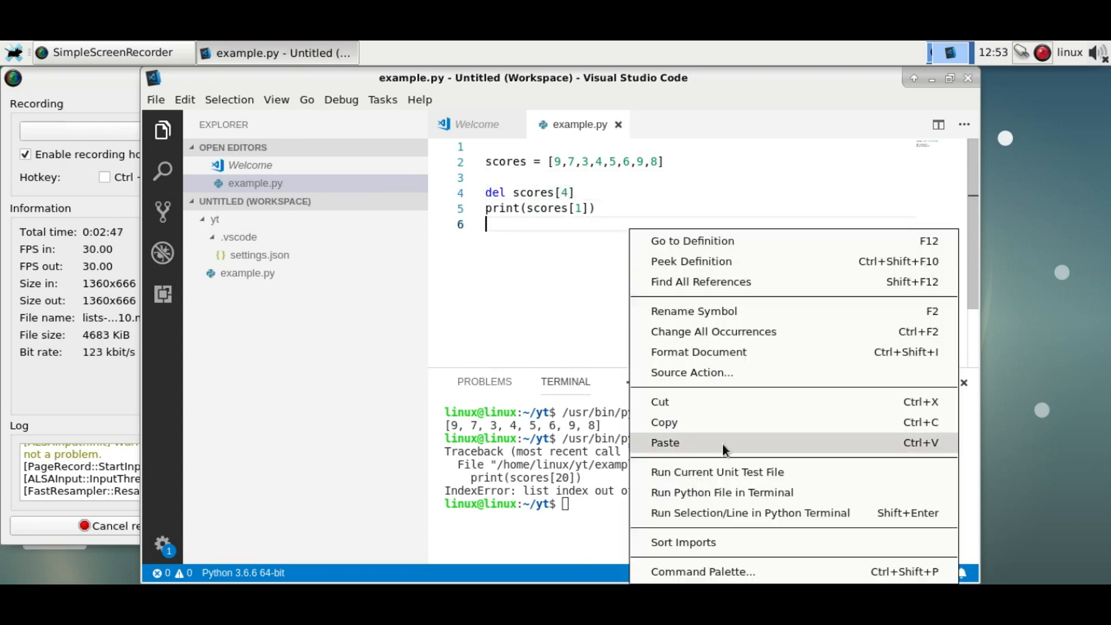
{"action": "left_click", "coordinate": [722, 493]}
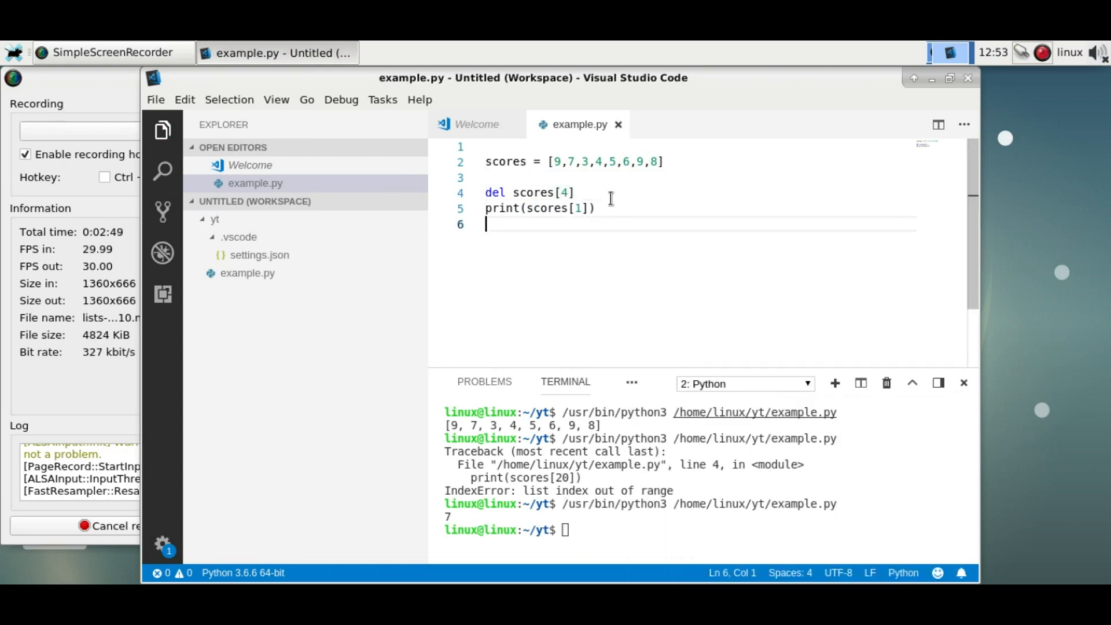
{"action": "key", "text": "BackSpace"}
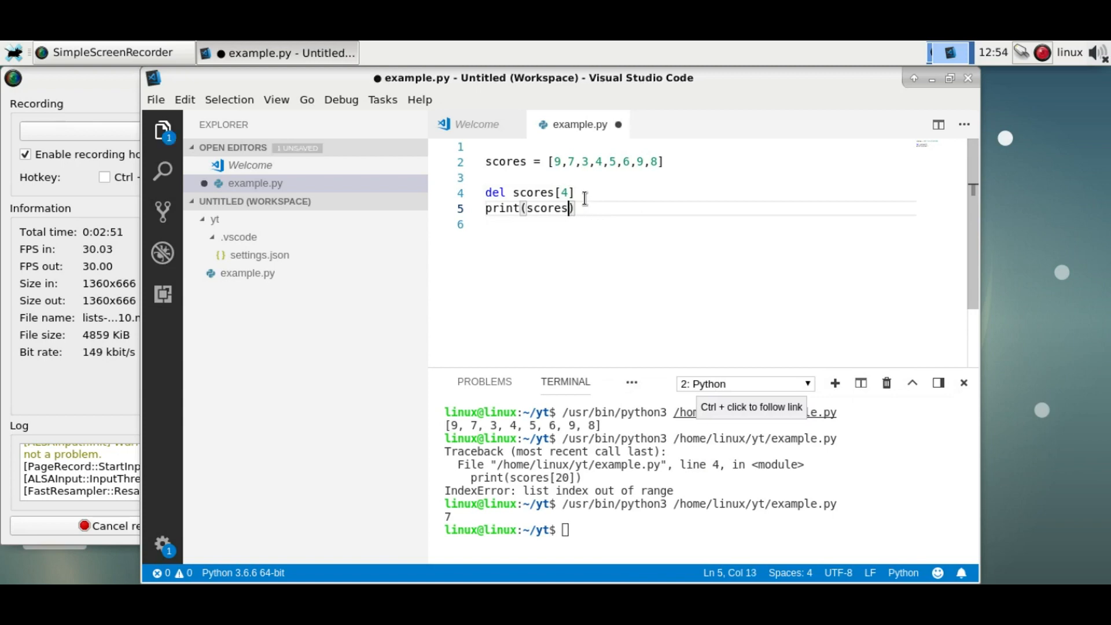
{"action": "right_click", "coordinate": [546, 192]}
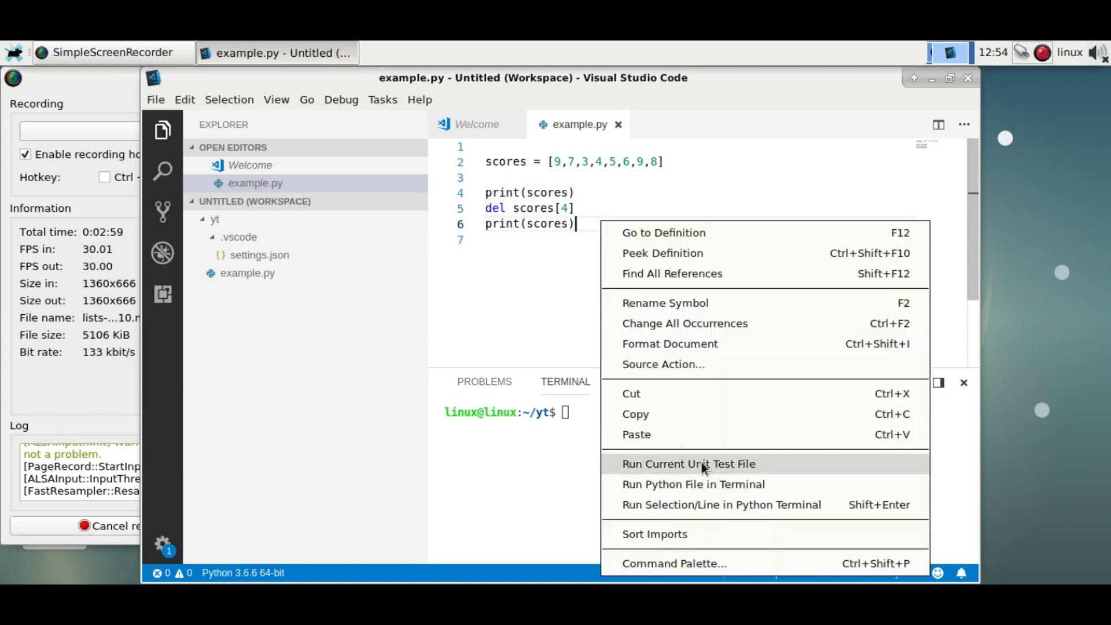
{"action": "left_click", "coordinate": [692, 484]}
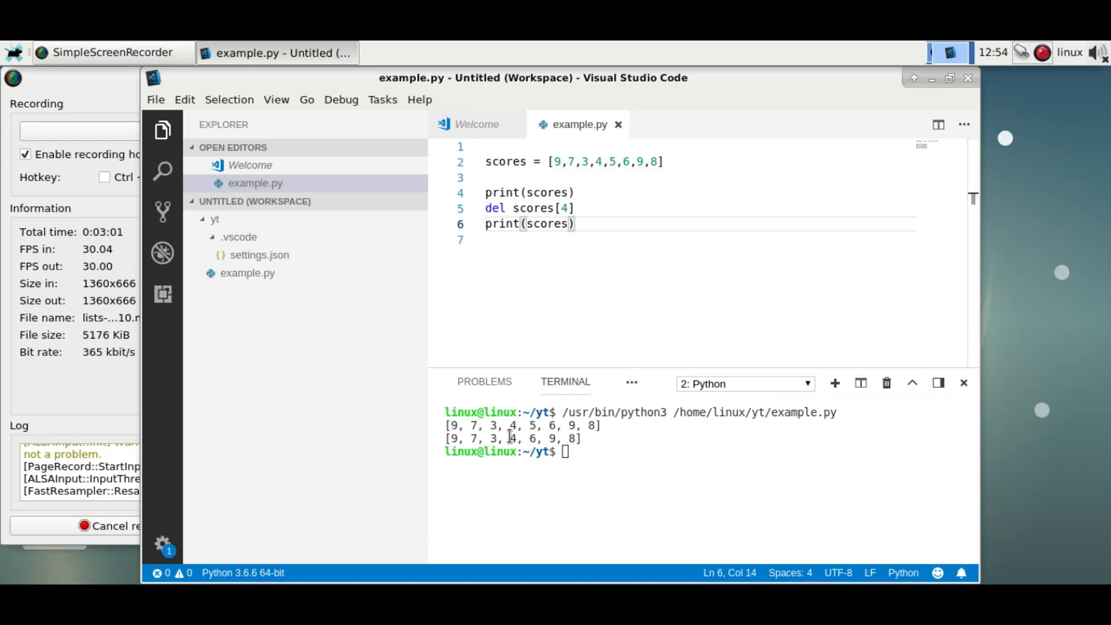
{"action": "mouse_move", "coordinate": [664, 454]}
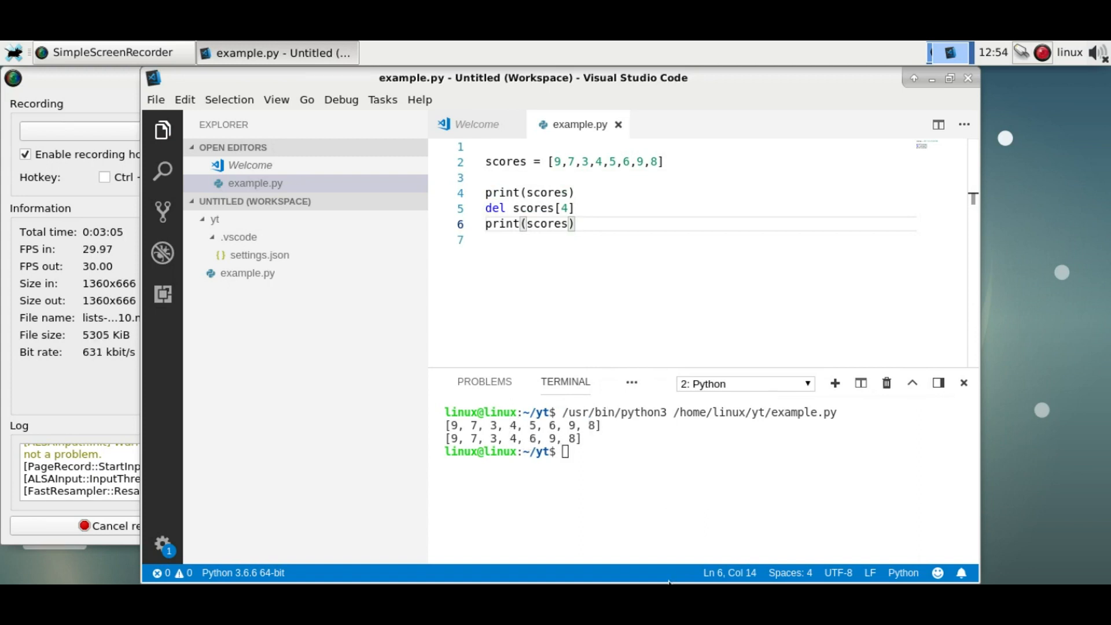
{"action": "mouse_move", "coordinate": [546, 576]}
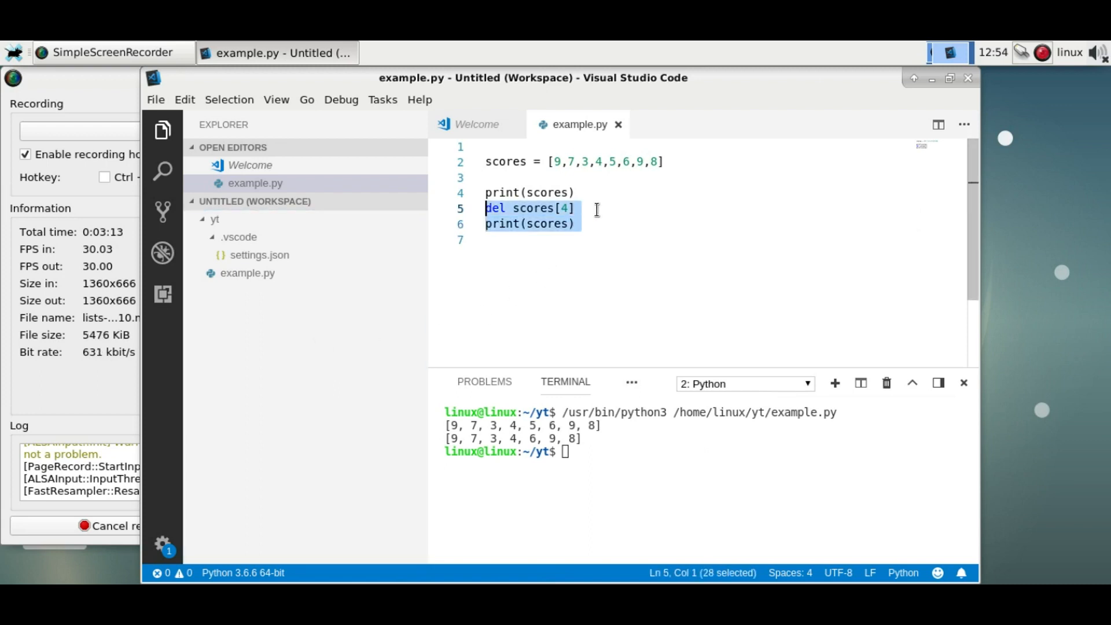
Step: Call scores.remove(7) on [3,7,3,3,5,3,9,7,8] and run, removing only the first 7
{"action": "type", "text": "li.remove"}
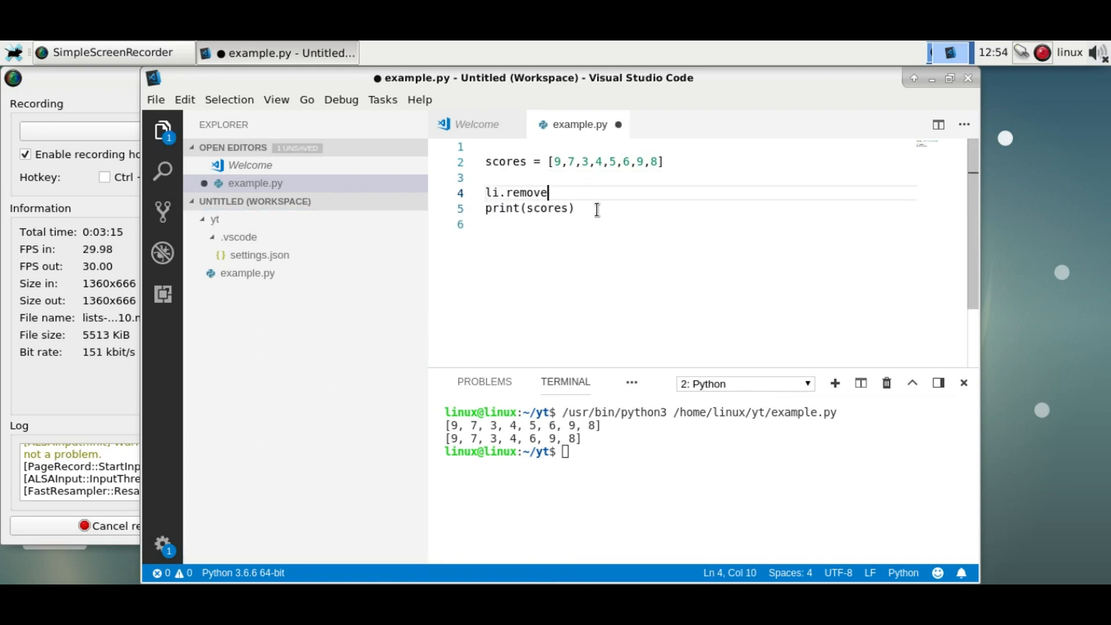
{"action": "type", "text": "()"}
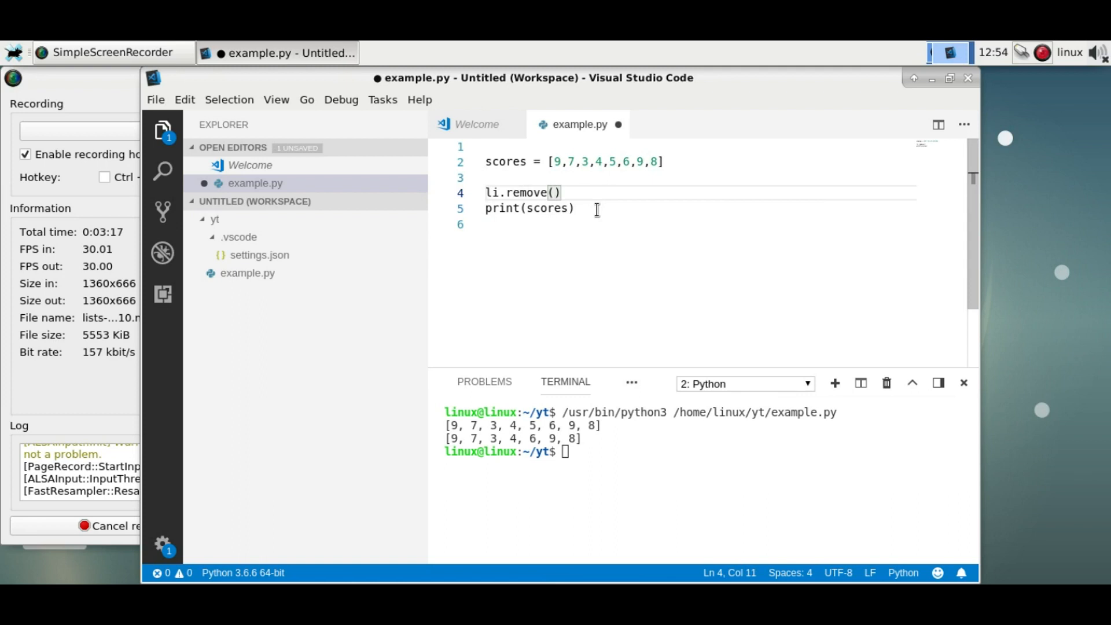
{"action": "left_click", "coordinate": [582, 162]}
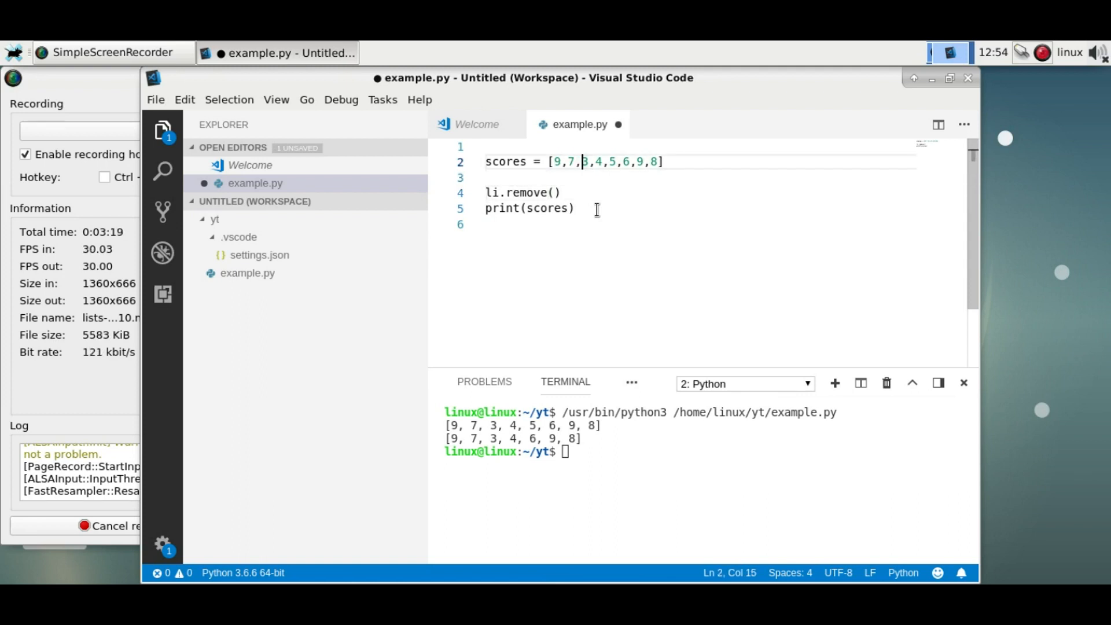
{"action": "left_click", "coordinate": [563, 162]}
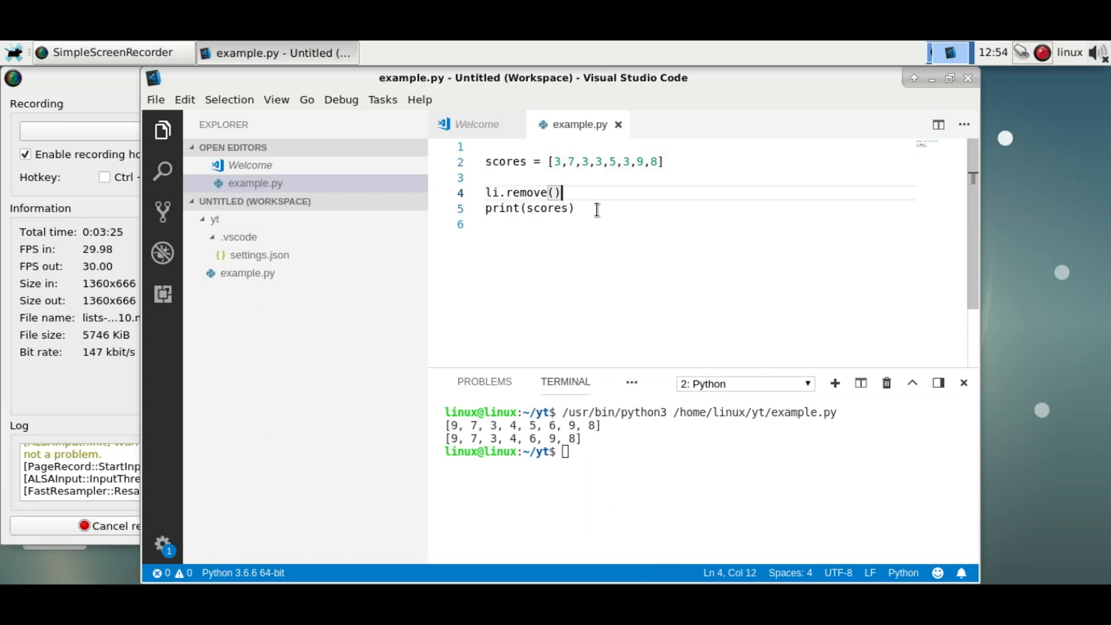
{"action": "type", "text": "3"}
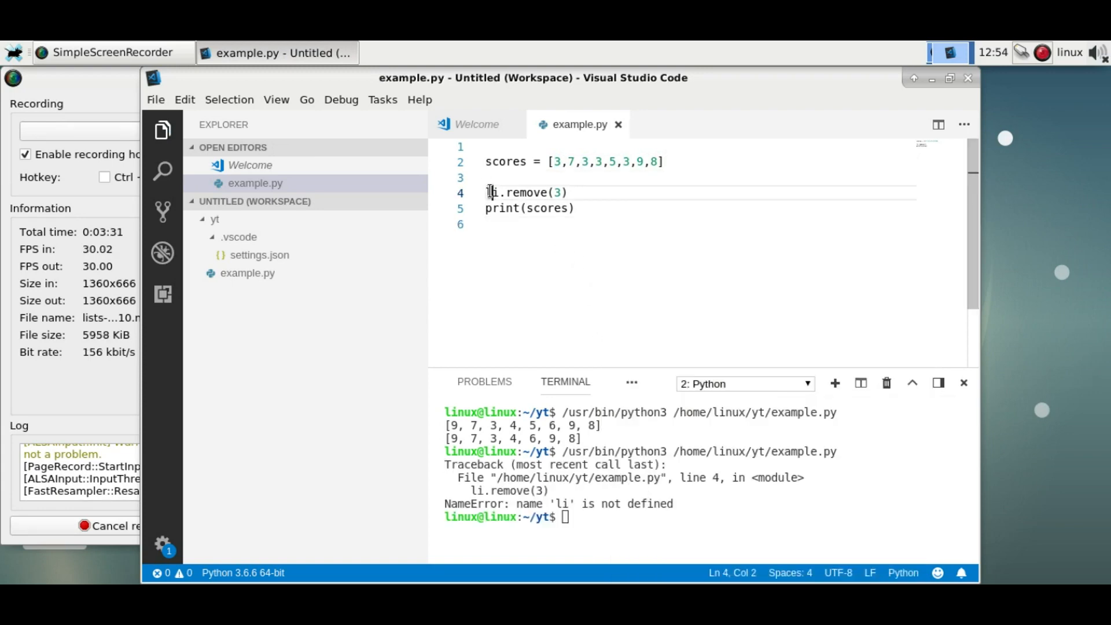
{"action": "type", "text": "scores"}
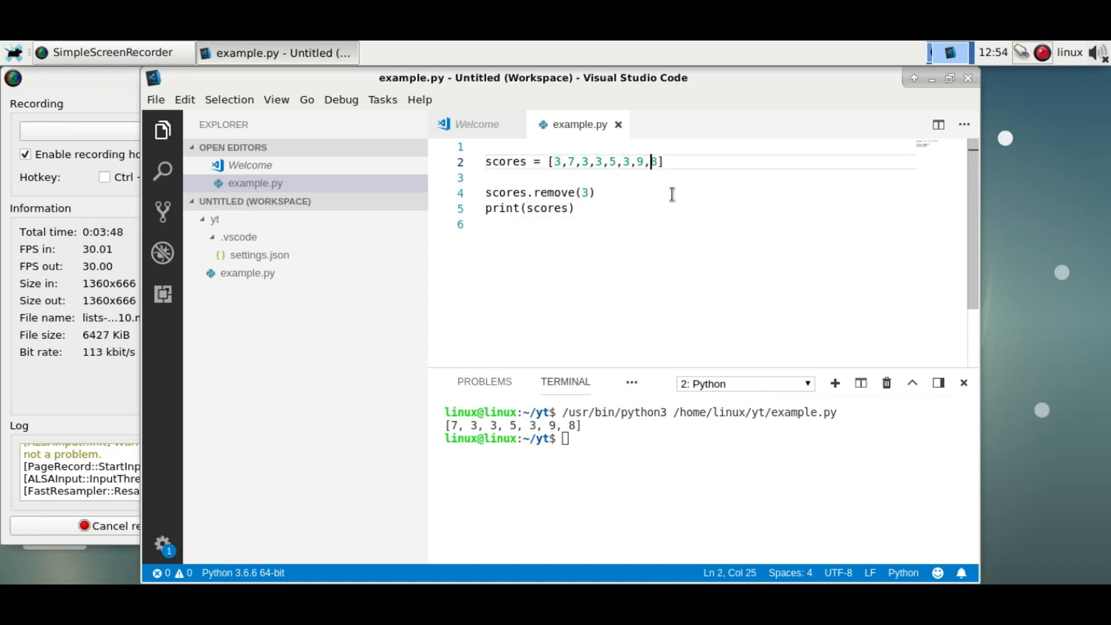
{"action": "type", "text": "7,8"}
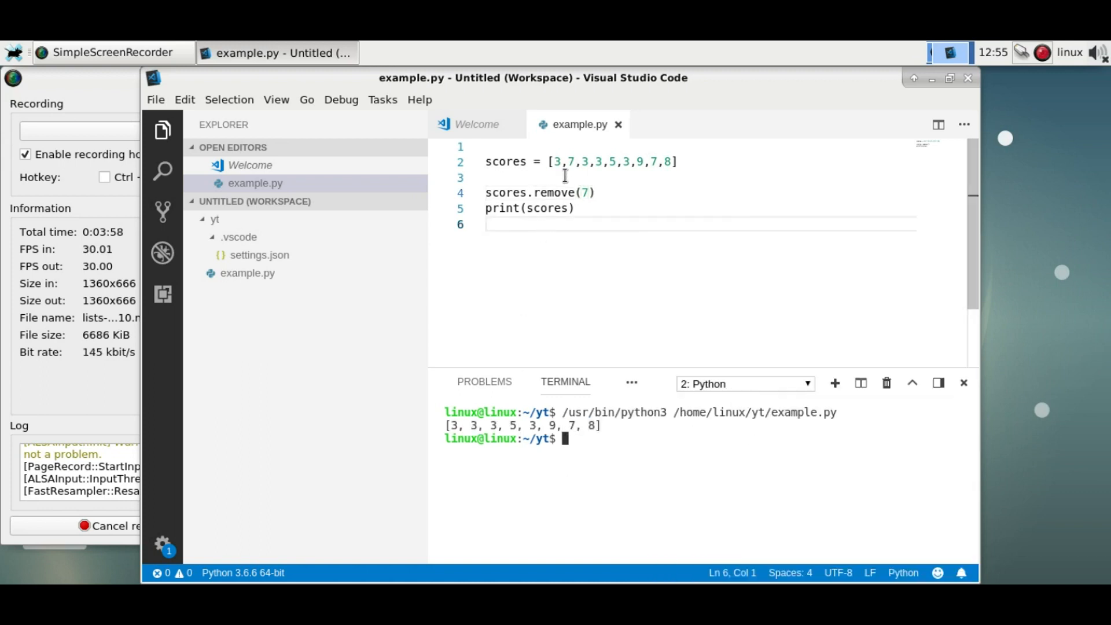
{"action": "left_click_drag", "start_coordinate": [527, 192], "coordinate": [596, 192]}
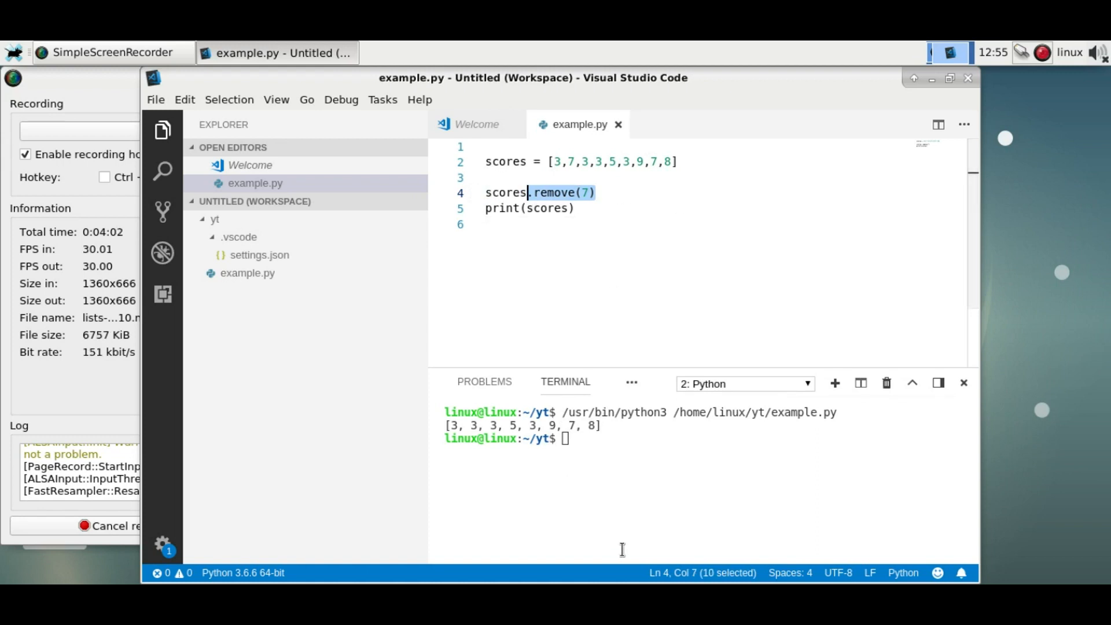
{"action": "mouse_move", "coordinate": [622, 580]}
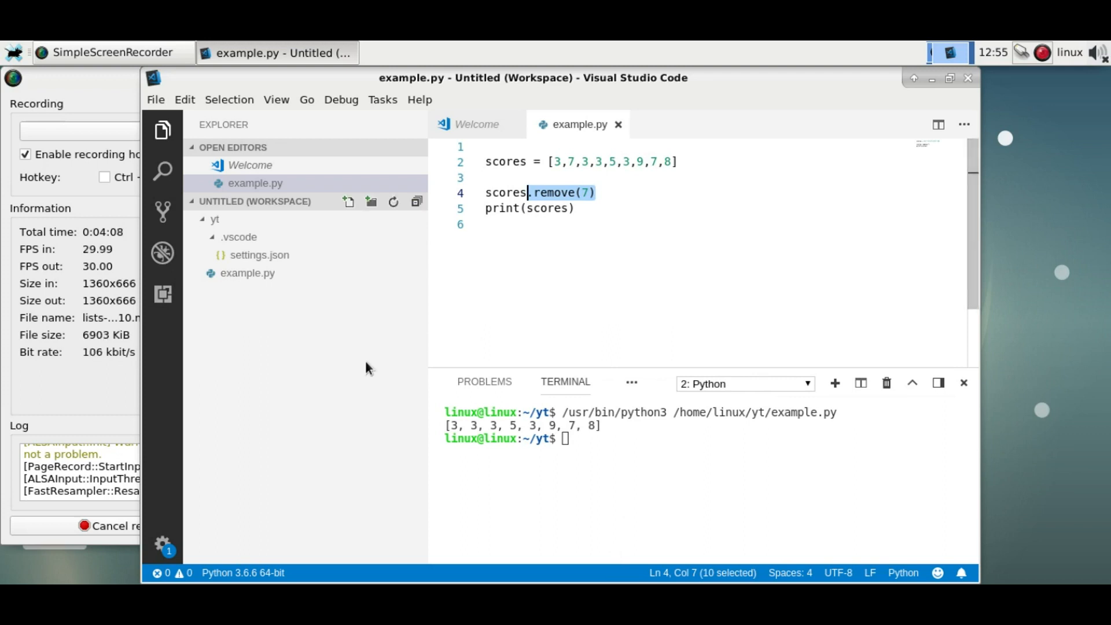
Step: Replace the remove line with x = len(scores), print x, and run to output 9
{"action": "left_click", "coordinate": [559, 208]}
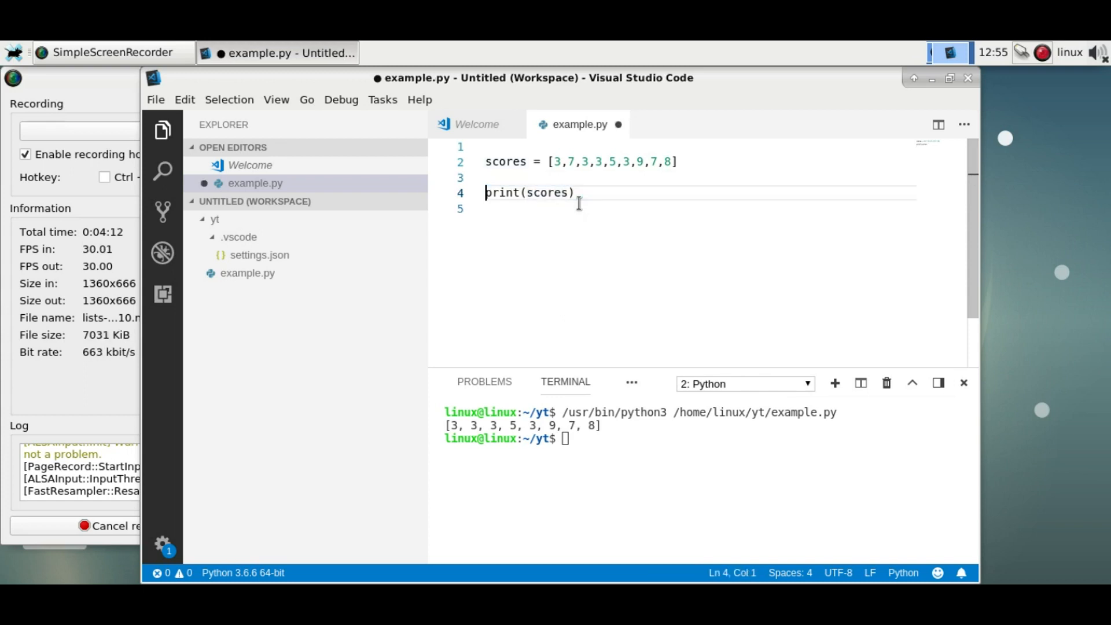
{"action": "type", "text": "x = len("}
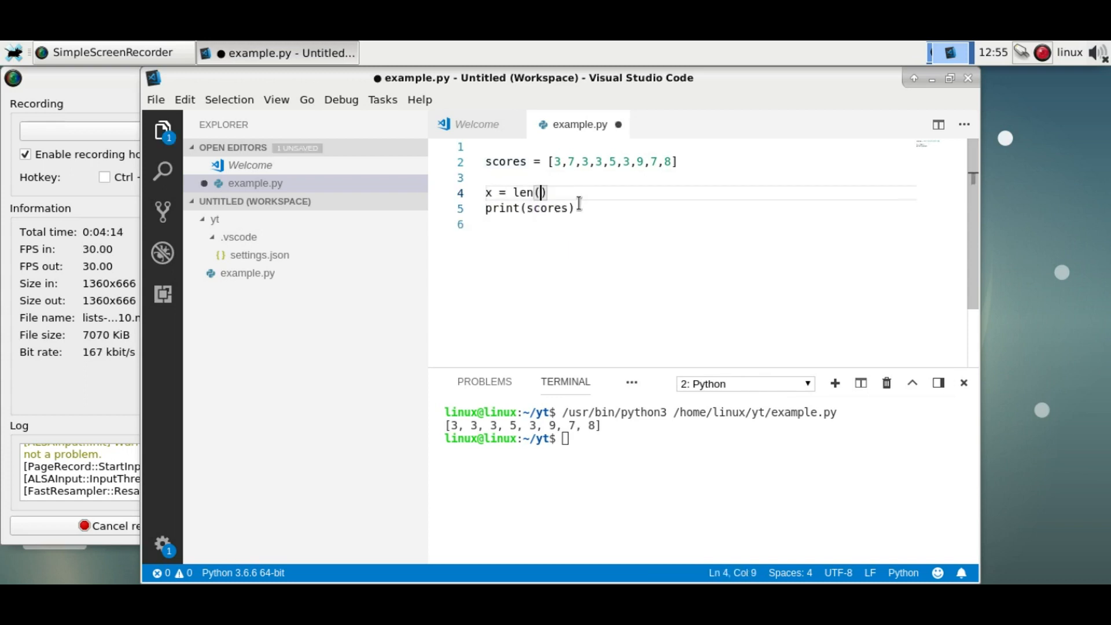
{"action": "type", "text": "scores"}
{"action": "left_click", "coordinate": [698, 207]}
{"action": "type", "text": "x"}
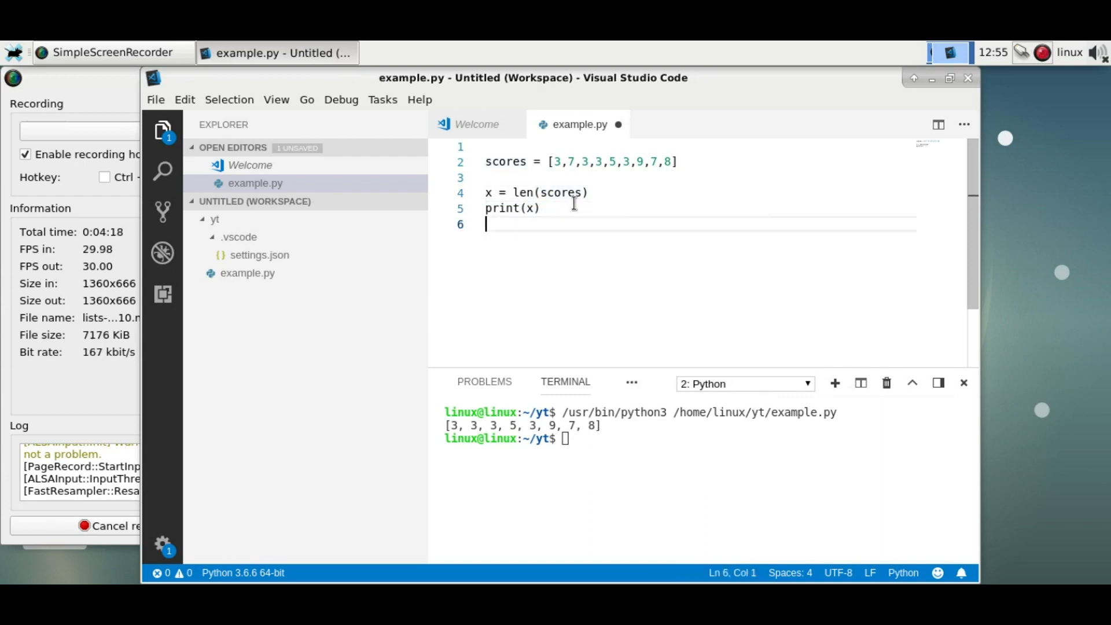
{"action": "right_click", "coordinate": [574, 224]}
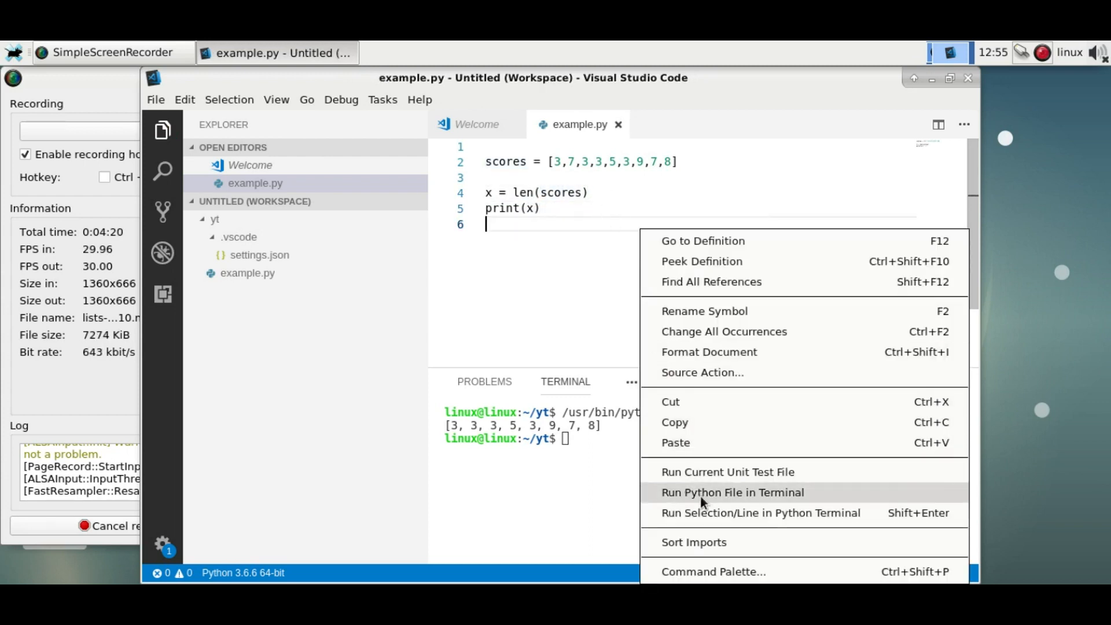
{"action": "left_click", "coordinate": [732, 492]}
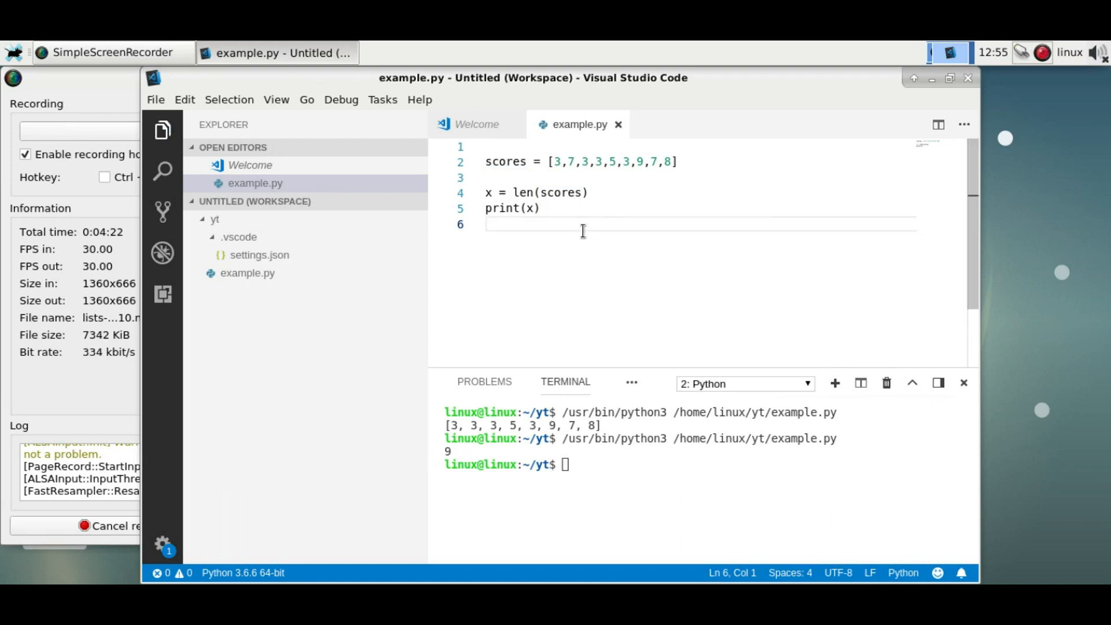
{"action": "mouse_move", "coordinate": [634, 556]}
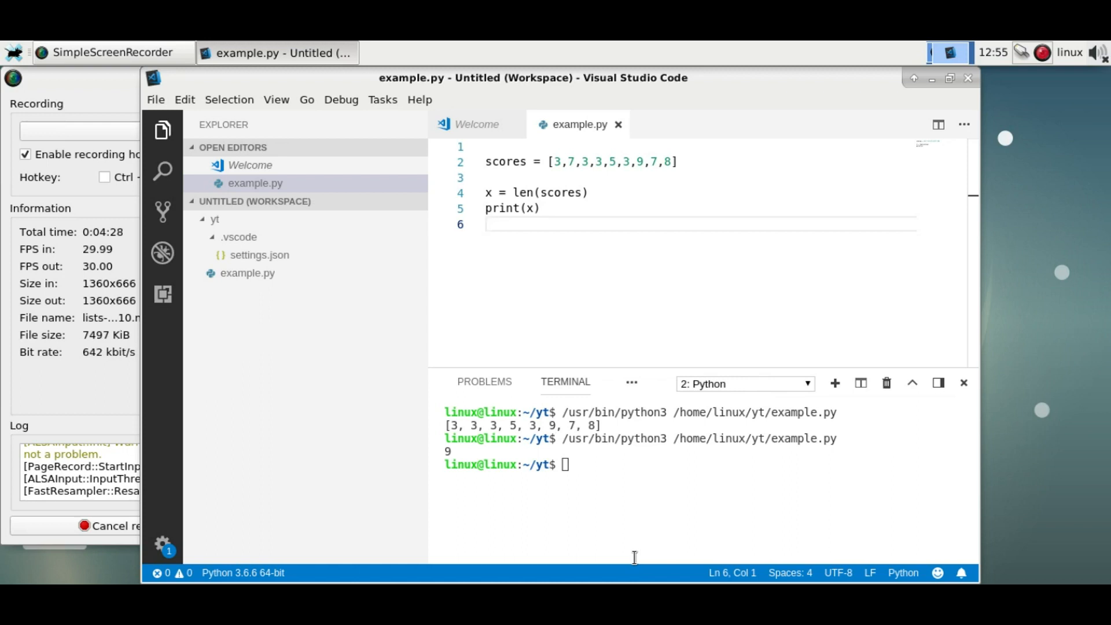
{"action": "mouse_move", "coordinate": [629, 155]}
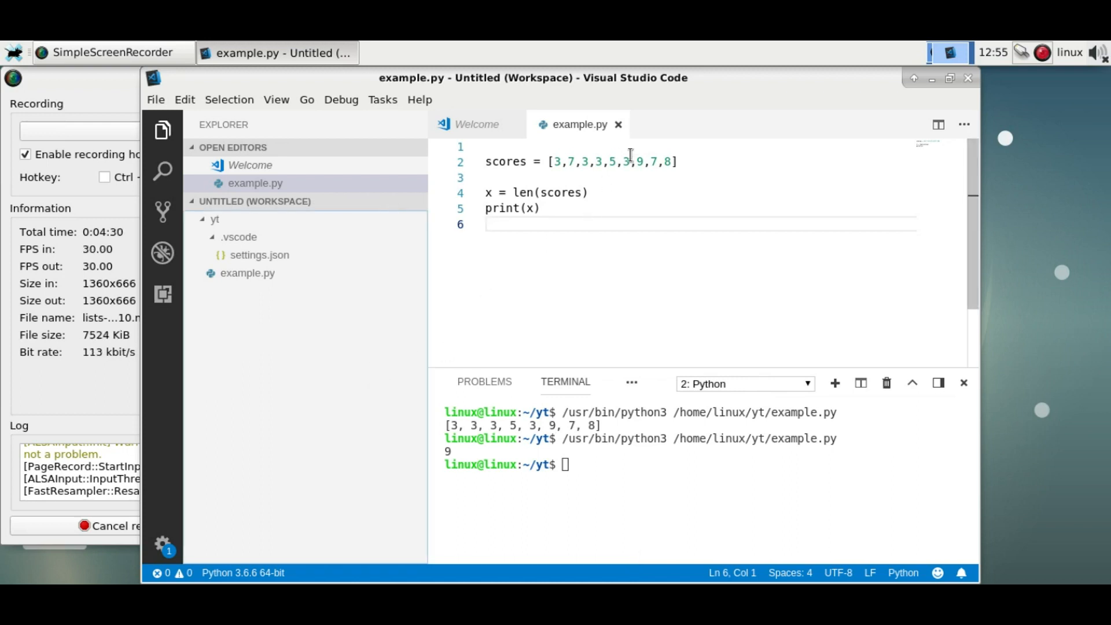
Step: Add bscores = [1,1,1,1], set x = scores + bscores, and run to print the combined list
{"action": "type", "text": "bscores = [1,1"}
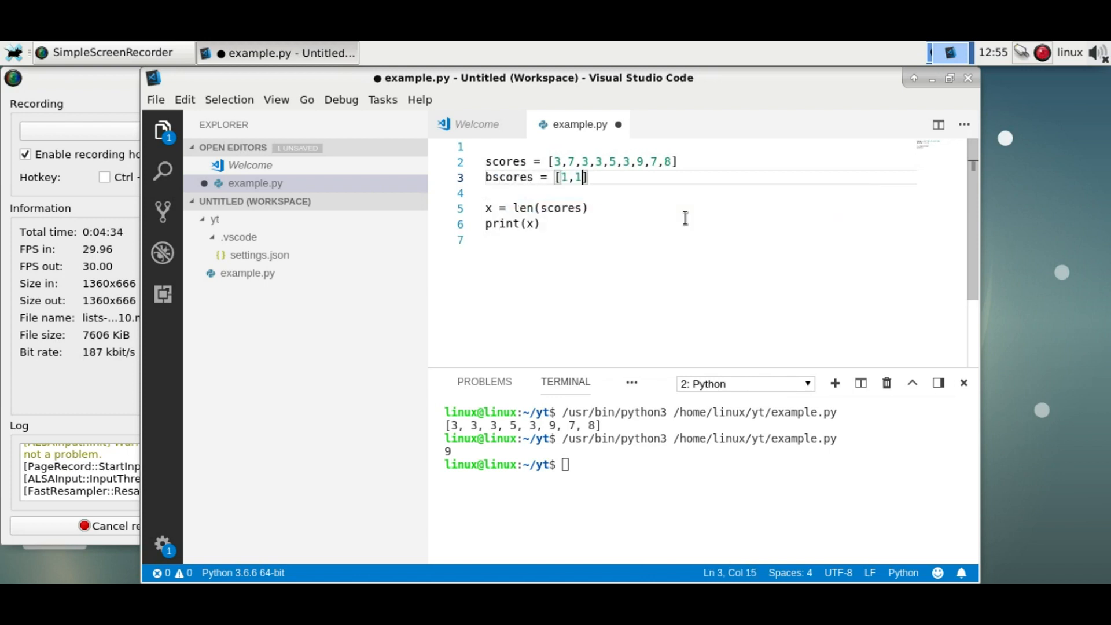
{"action": "type", "text": "1,1"}
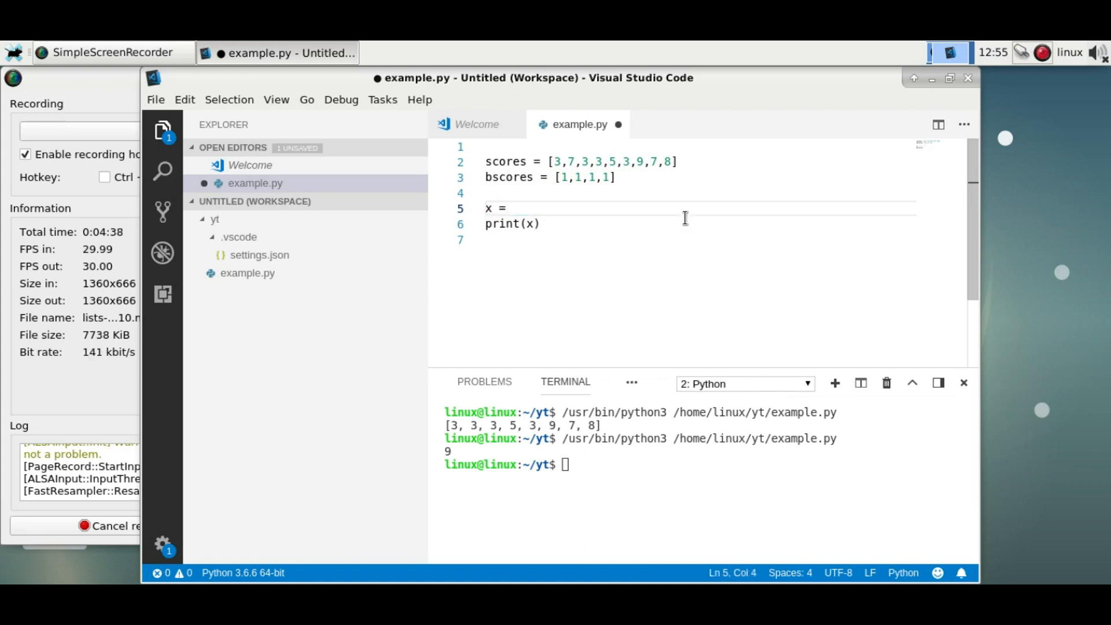
{"action": "type", "text": "scores + bscores"}
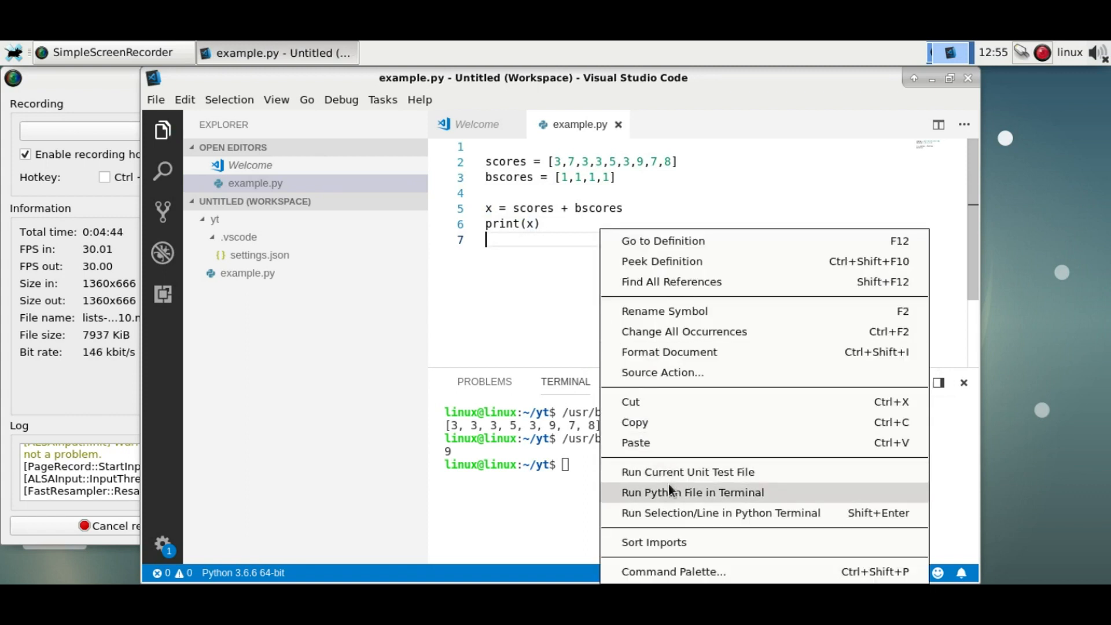
{"action": "left_click", "coordinate": [692, 492]}
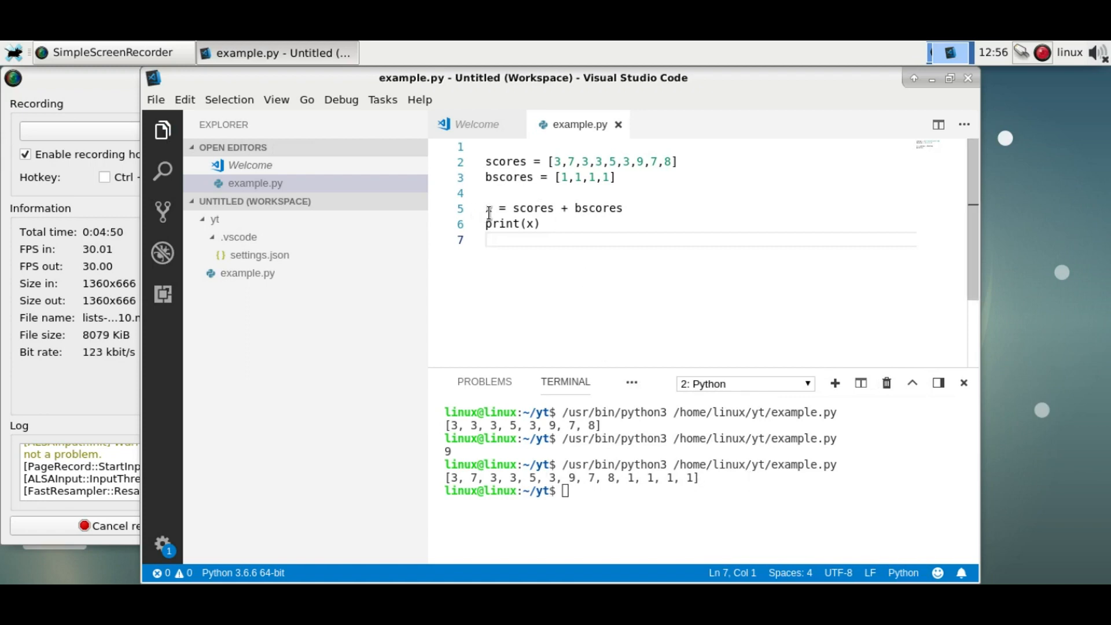
{"action": "mouse_move", "coordinate": [571, 301]}
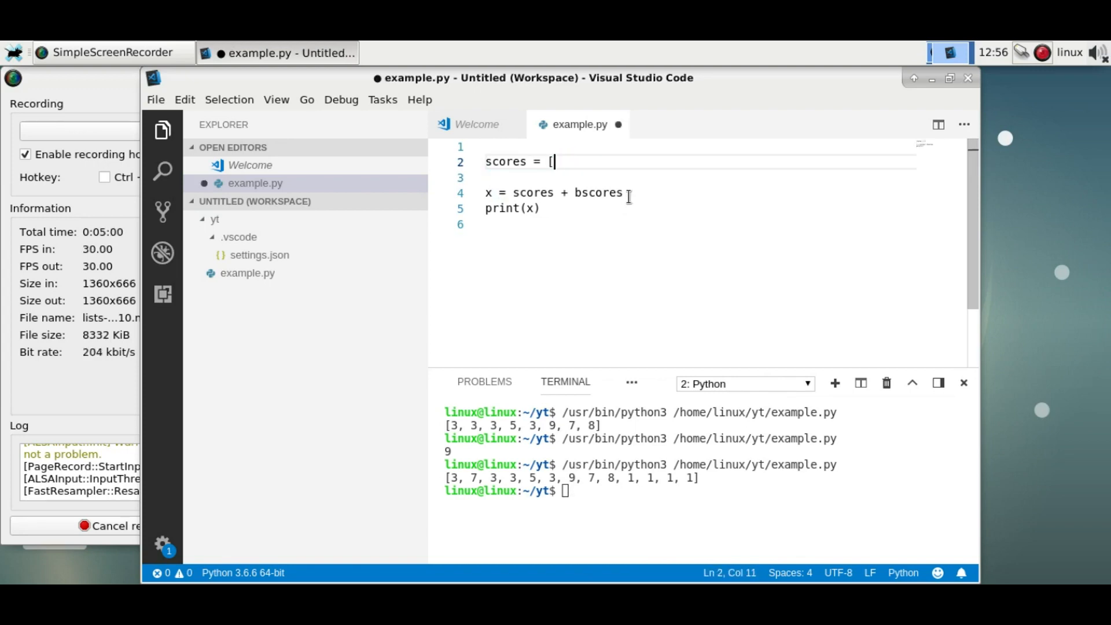
Step: Write animals = ["dogs","cats","fish"] with print(animals[0]) and run it, printing dogs
{"action": "type", "text": "\""}
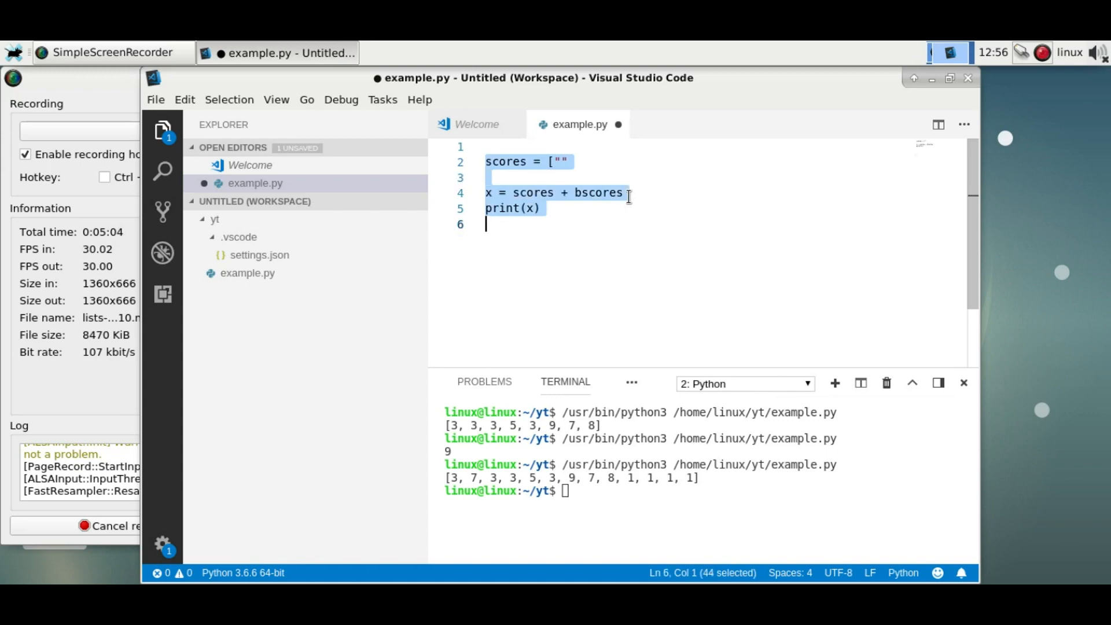
{"action": "type", "text": "animals = \""}
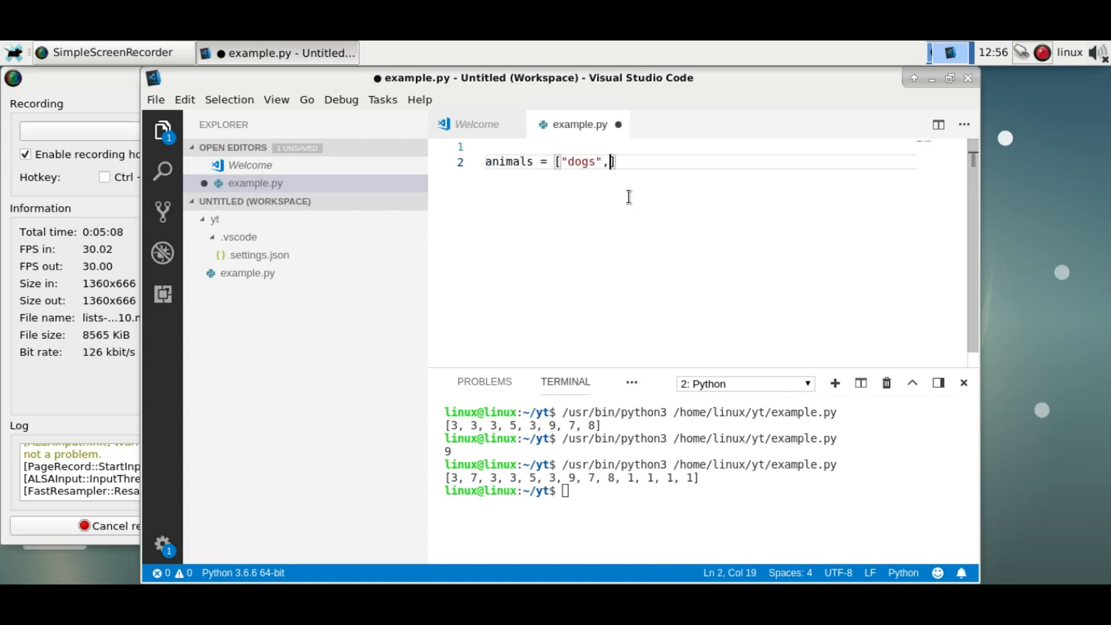
{"action": "type", "text": "\"cats\",\"fish\"]"}
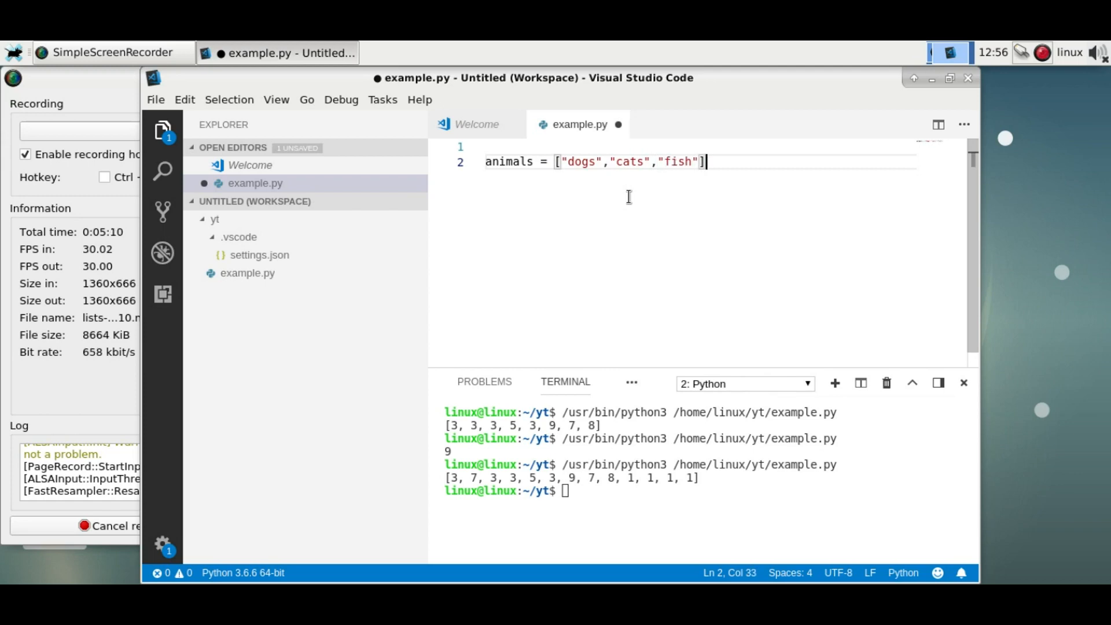
{"action": "type", "text": "print(animals"}
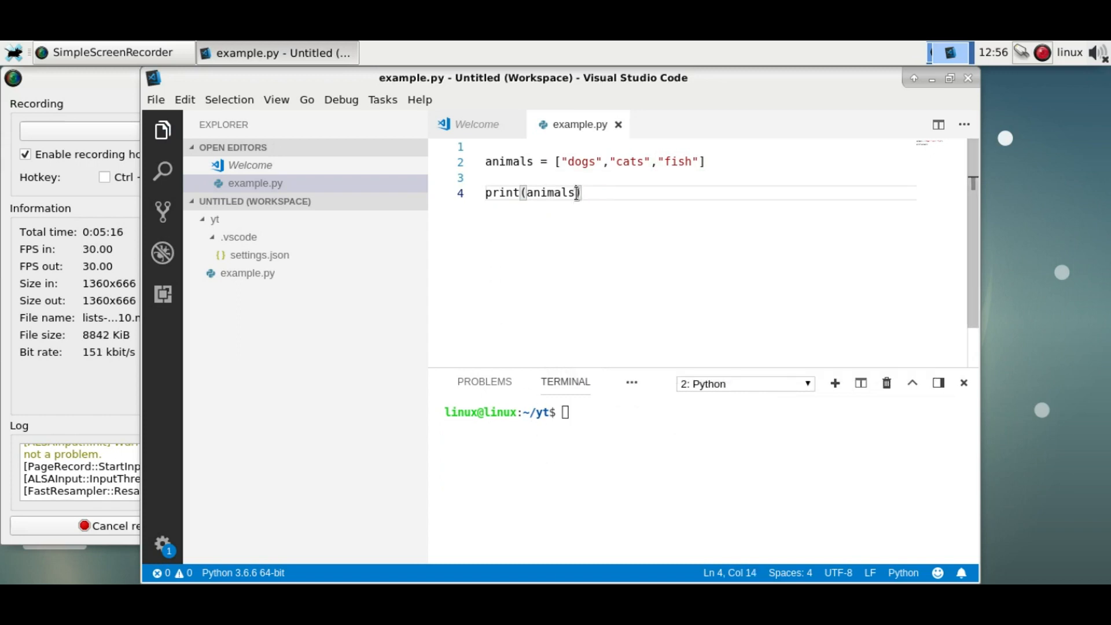
{"action": "type", "text": "[0]"}
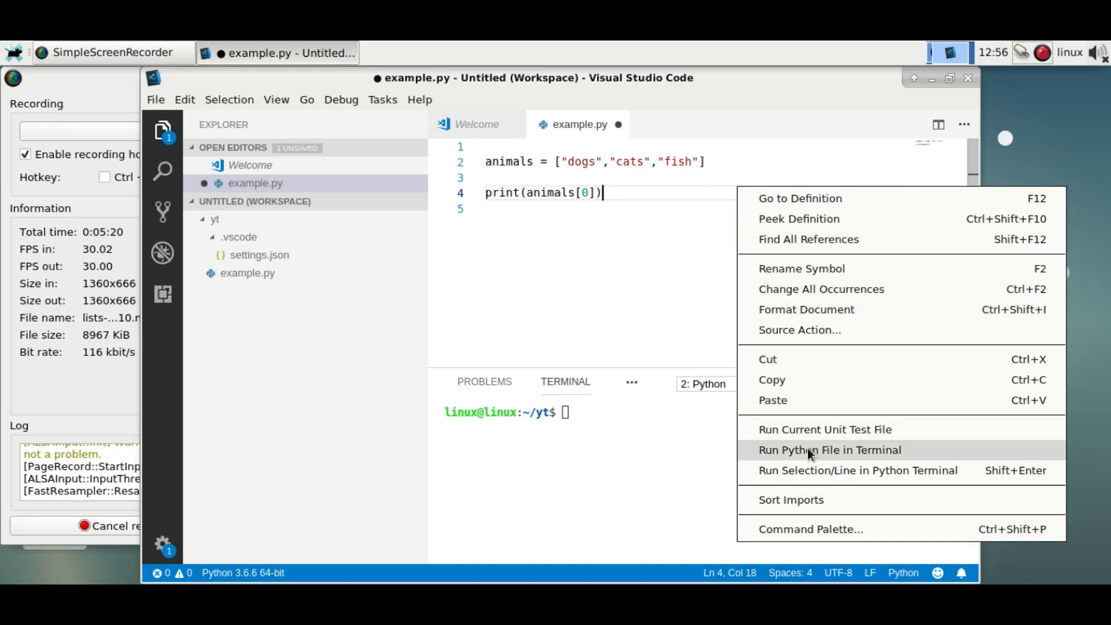
{"action": "left_click", "coordinate": [829, 449]}
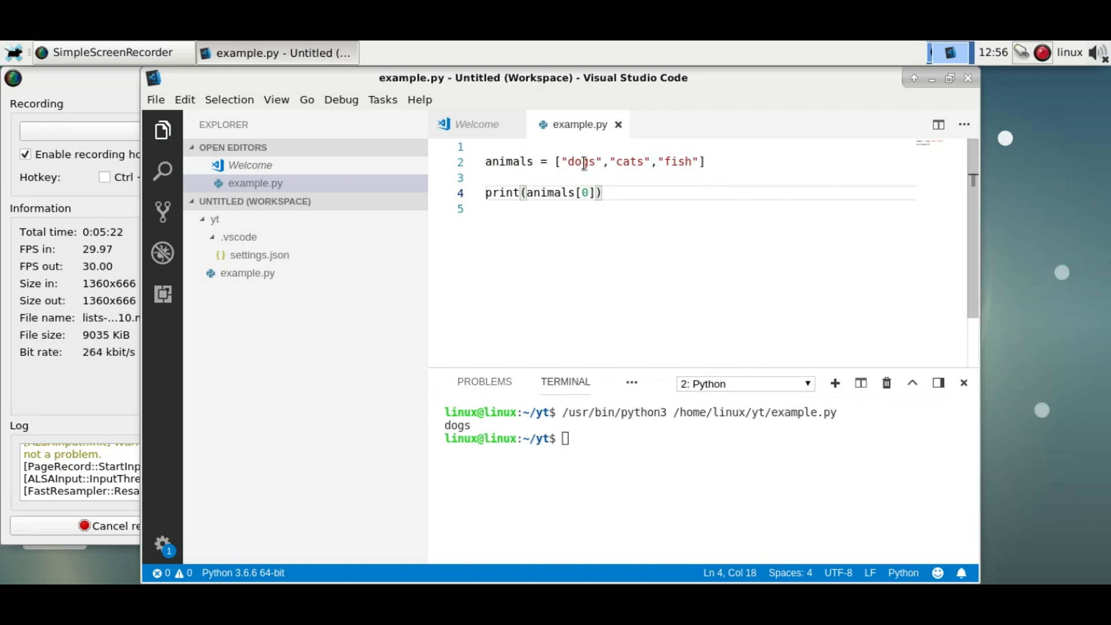